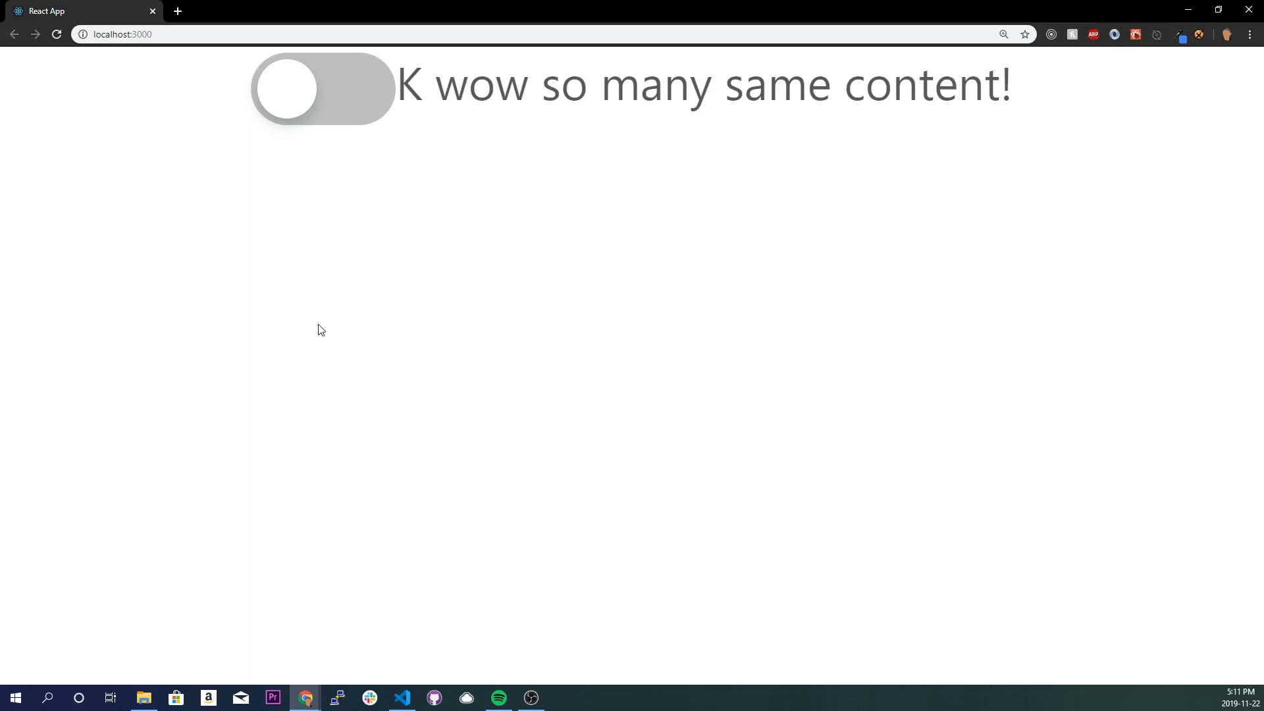
{"action": "mouse_move", "coordinate": [344, 115]}
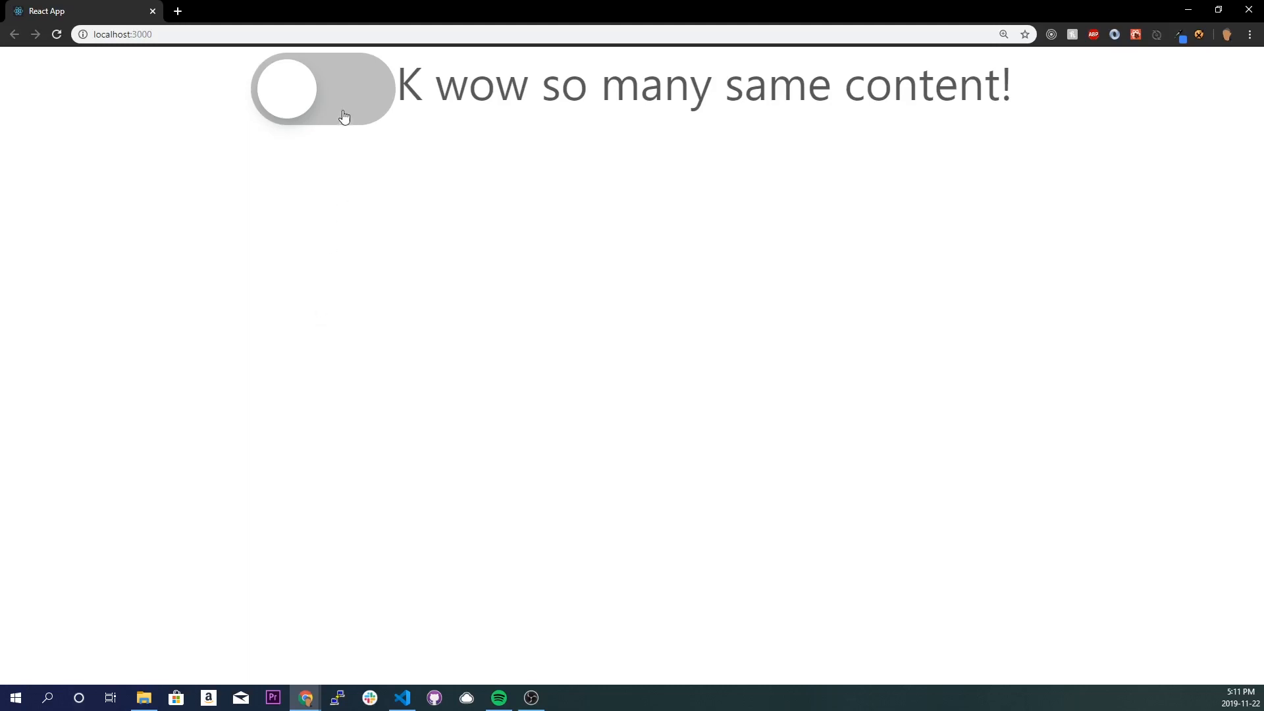
{"action": "mouse_move", "coordinate": [353, 115]}
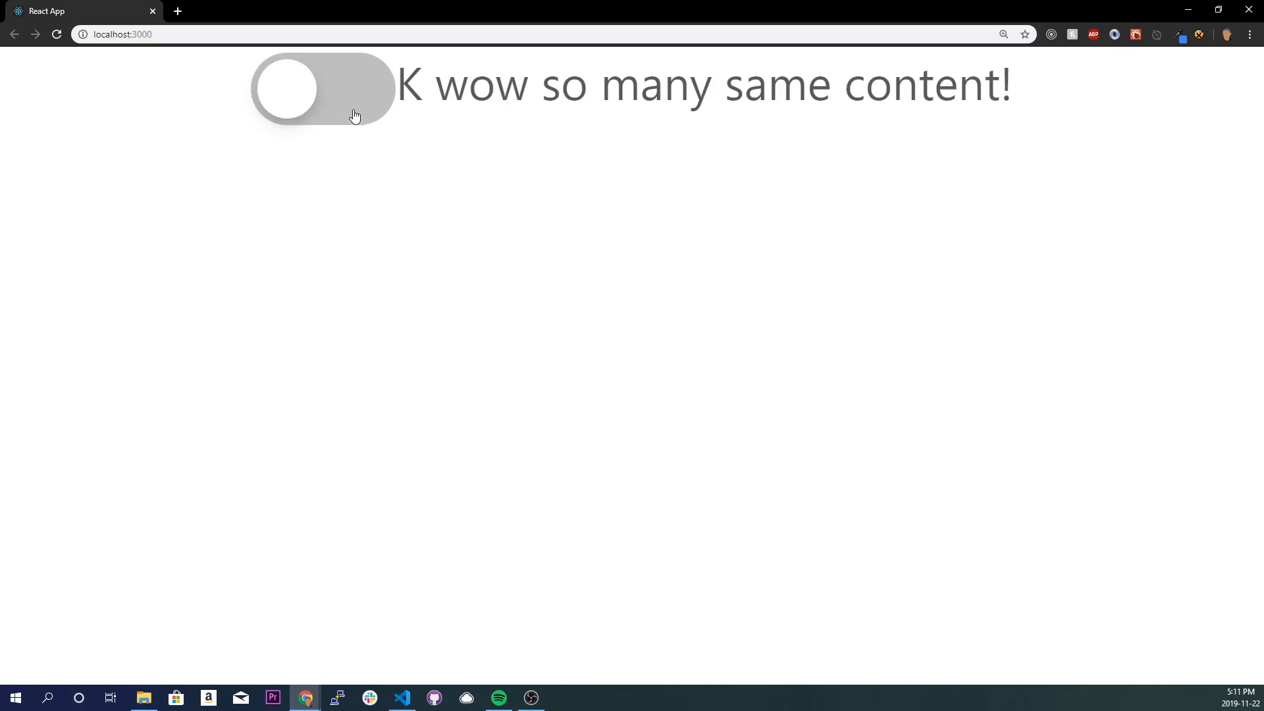
{"action": "mouse_move", "coordinate": [385, 108]}
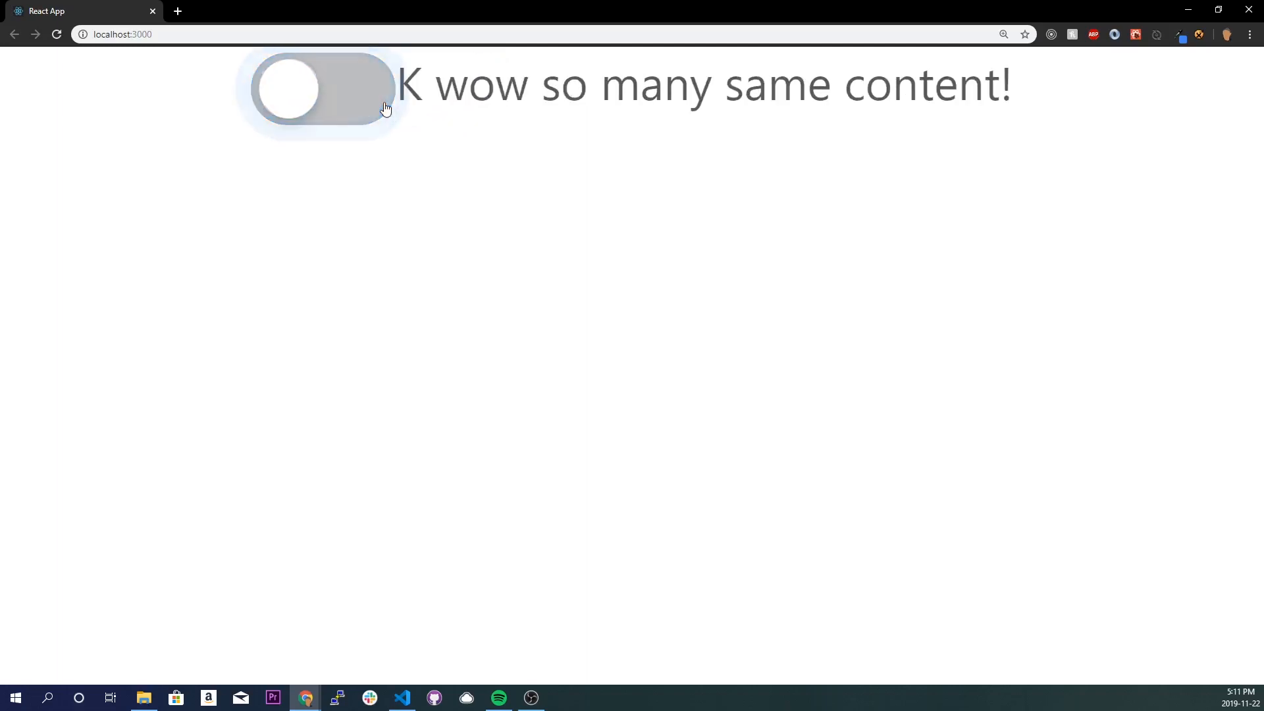
Step: Run npx create-react-app togglebutton in the integrated terminal
{"action": "left_click", "coordinate": [401, 698]}
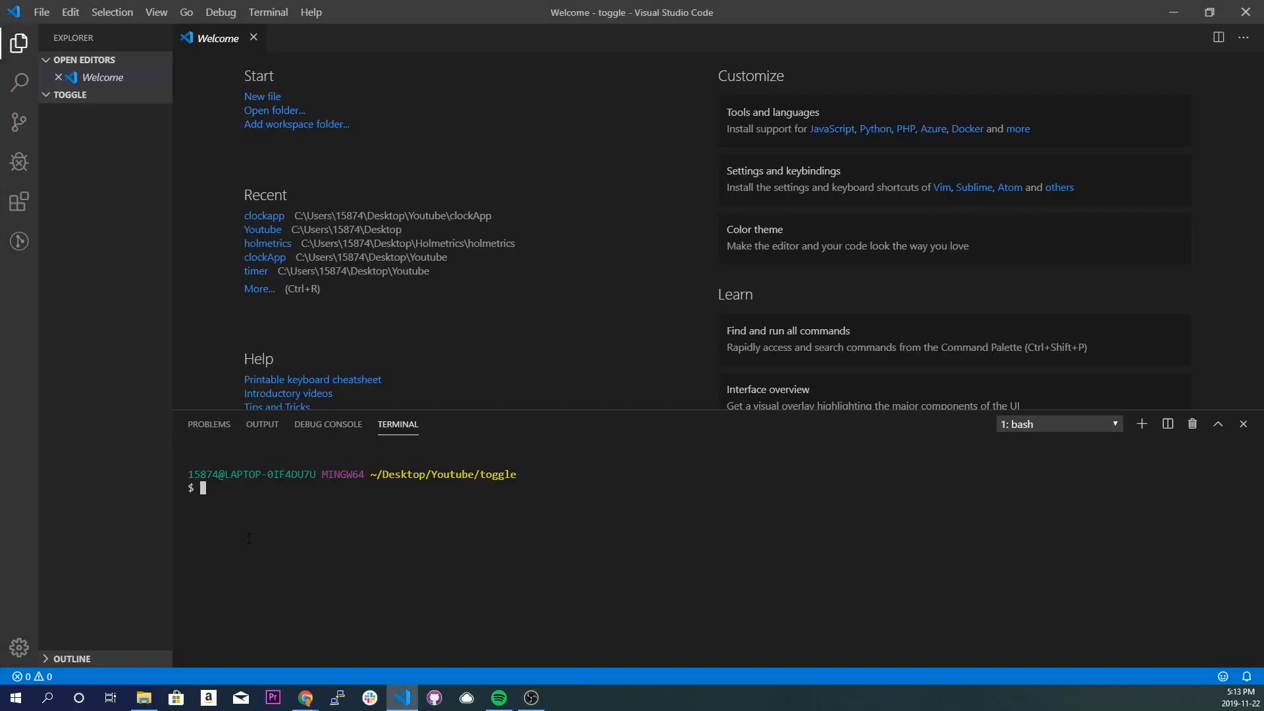
{"action": "type", "text": "npx c"}
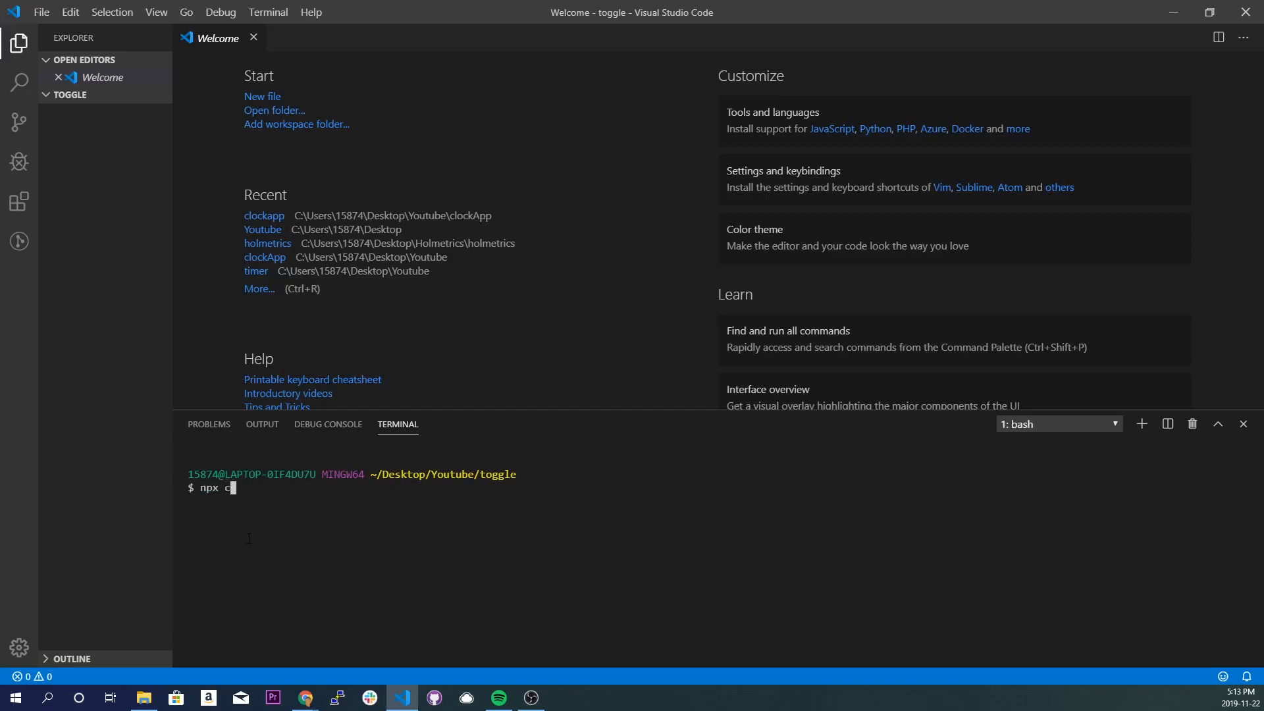
{"action": "type", "text": "reate-react-ap"}
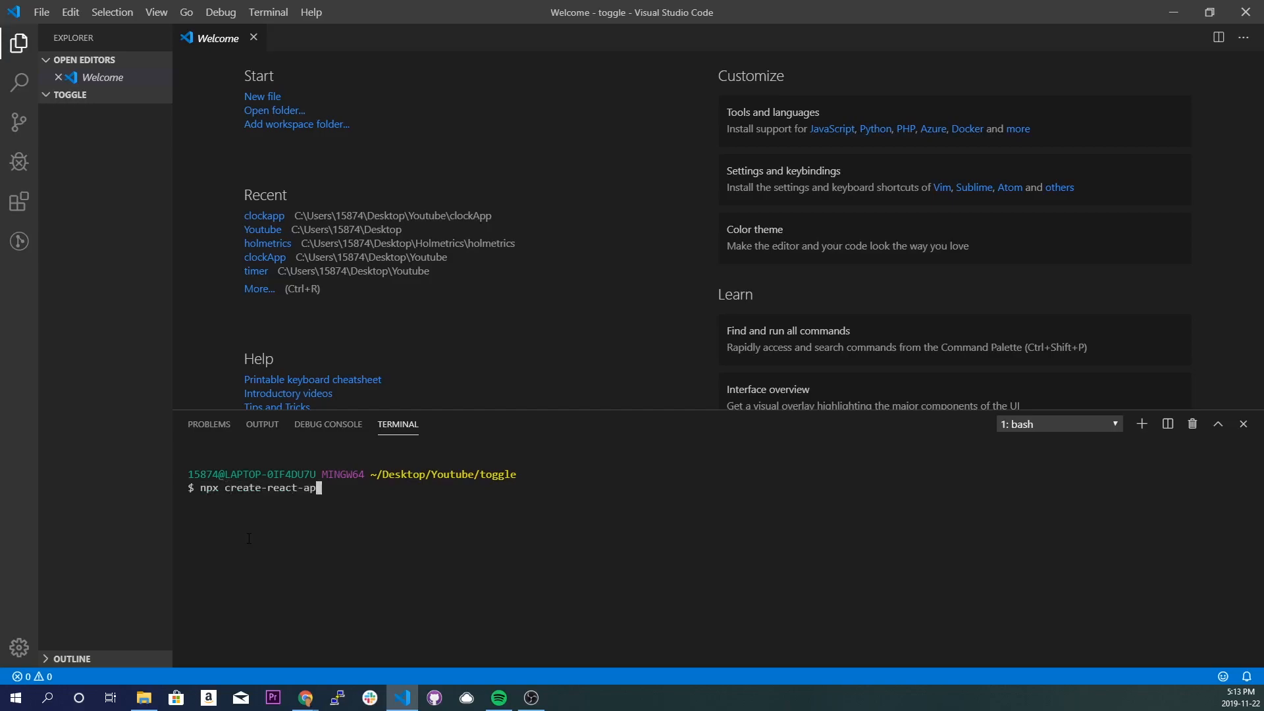
{"action": "type", "text": "toggleb"}
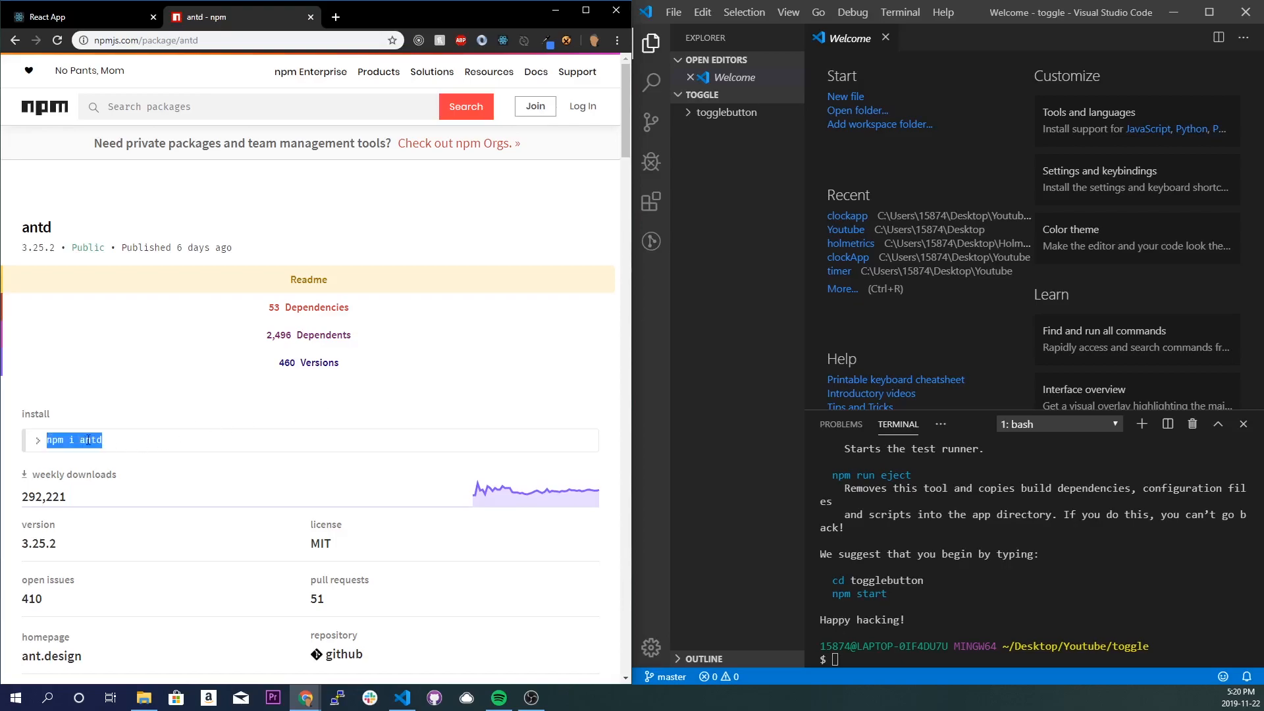
Step: Install antd and expand the togglebutton project down to its src files
{"action": "left_click", "coordinate": [37, 440]}
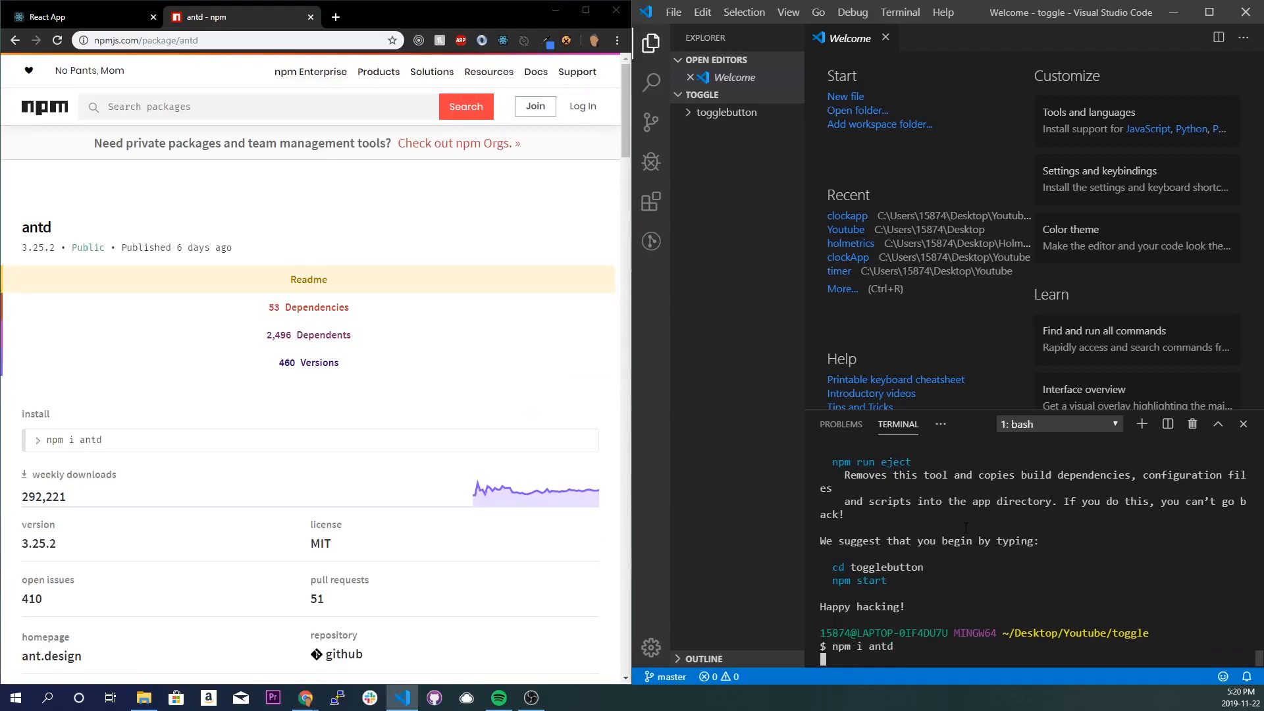
{"action": "key", "text": "Return"}
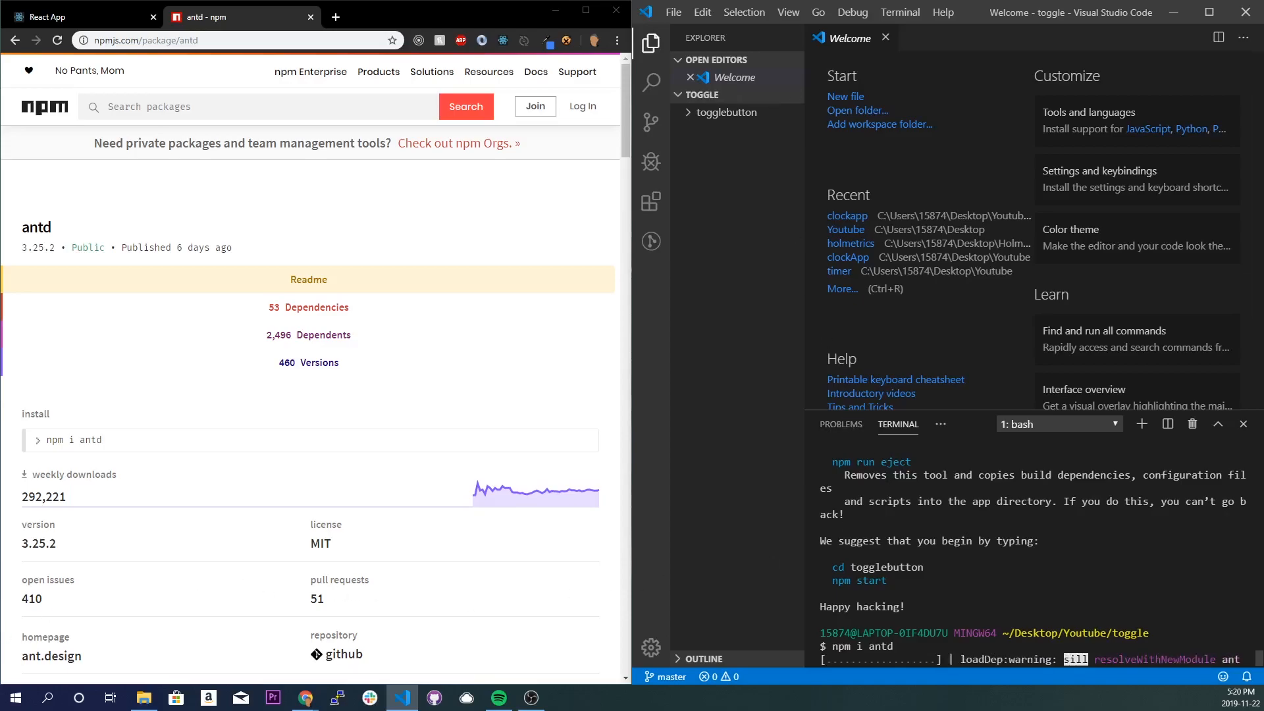
{"action": "left_click", "coordinate": [725, 112]}
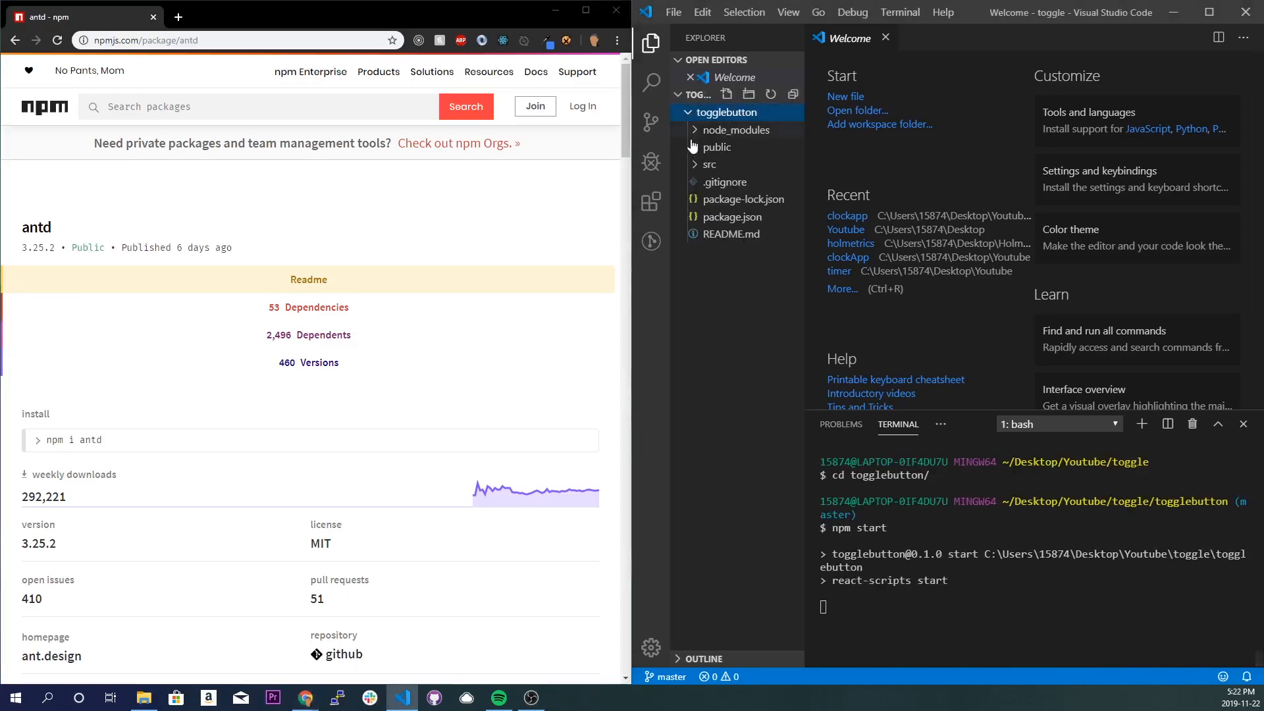
{"action": "left_click", "coordinate": [708, 165]}
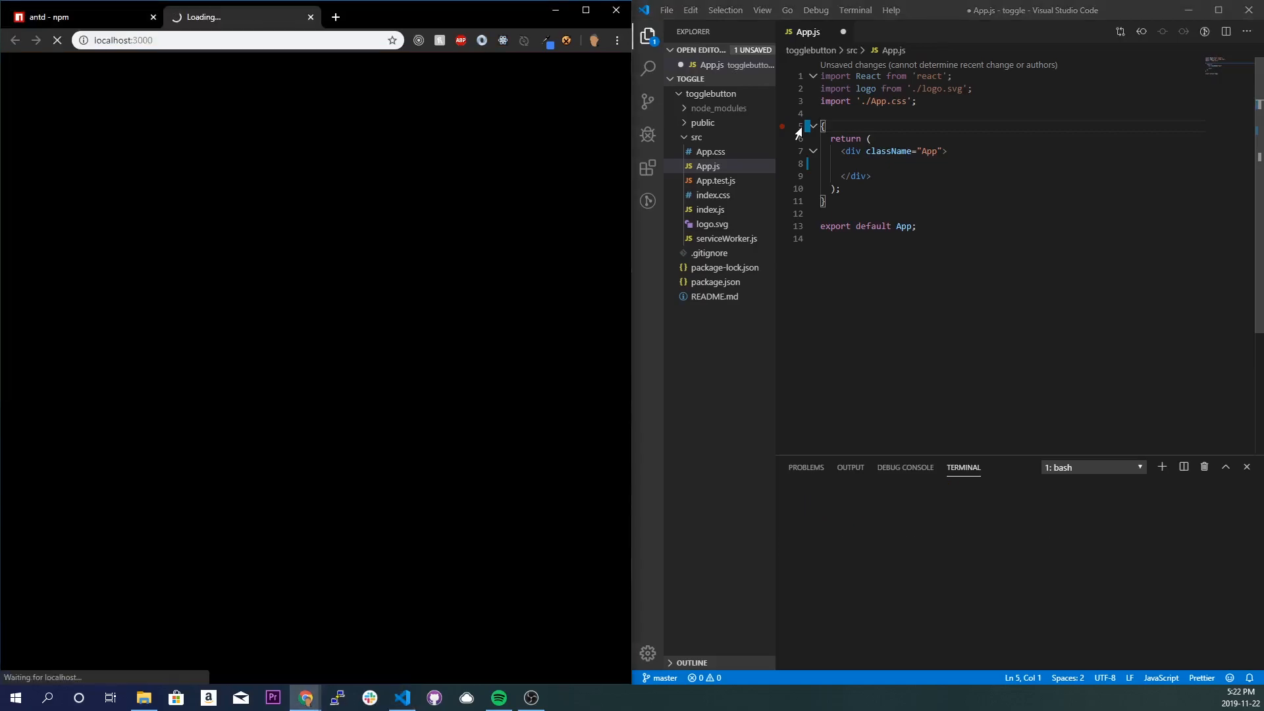
Step: Rewrite App as const App = () => {...} rendering <h3>ello</h3>
{"action": "left_click", "coordinate": [812, 127]}
{"action": "type", "text": "const A"}
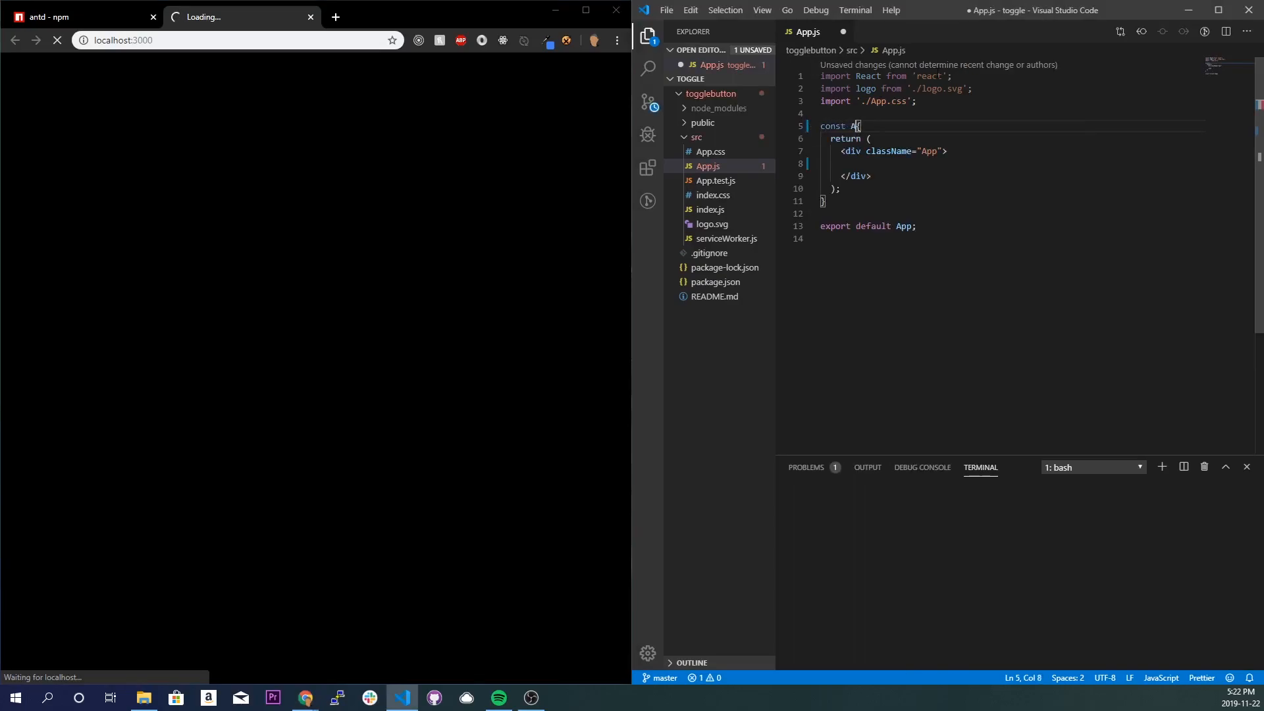
{"action": "type", "text": "pp = () =>"}
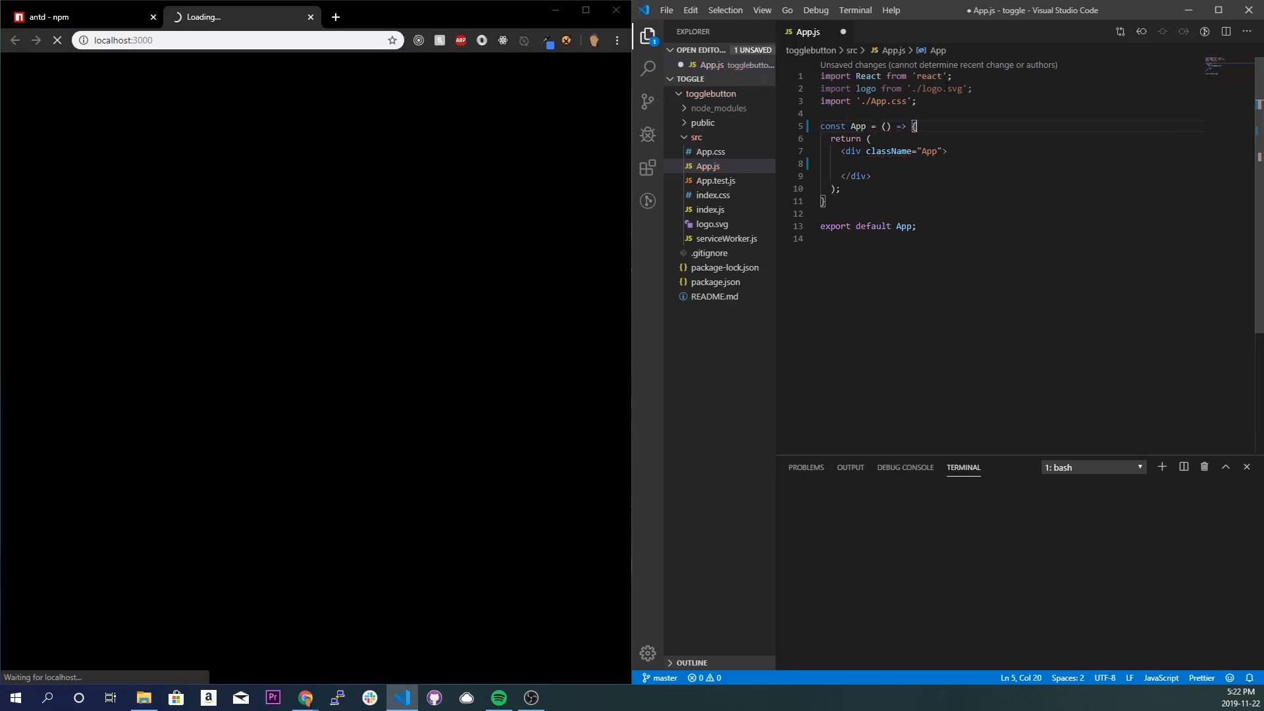
{"action": "type", "text": "<h3>ello</h3>"}
{"action": "left_click", "coordinate": [886, 75]}
{"action": "type", "text": ", {useState}"}
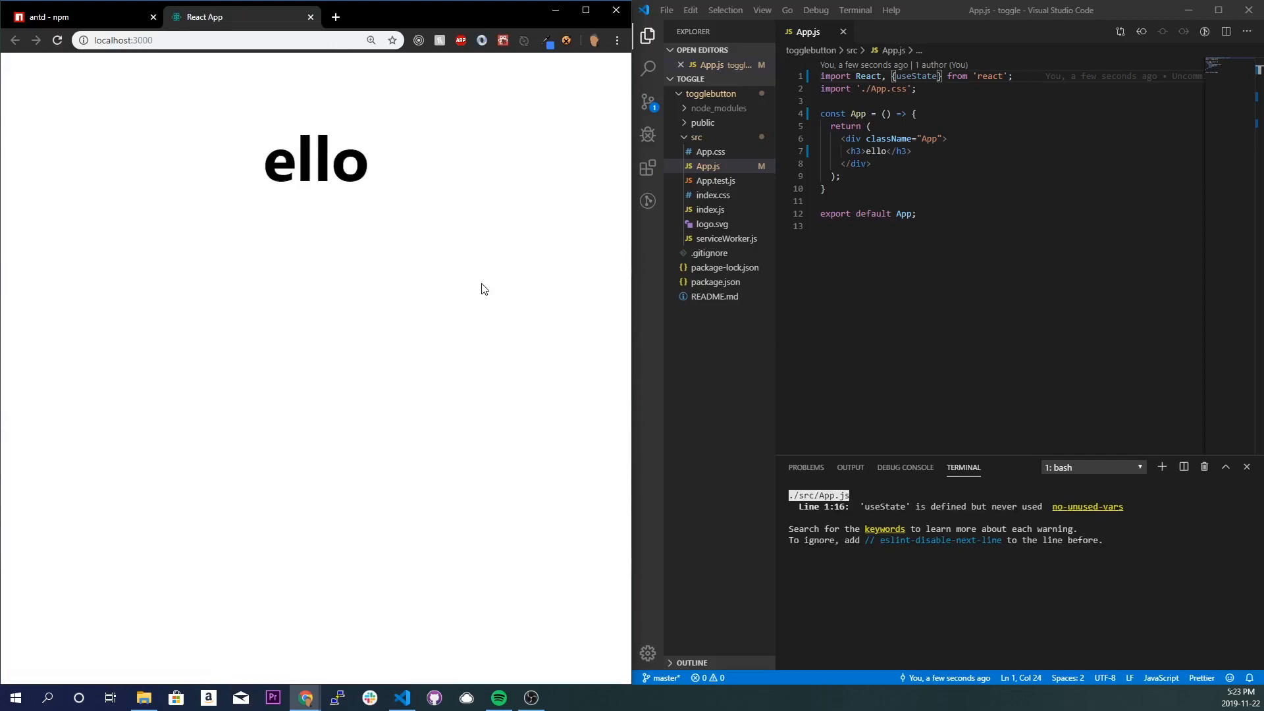
{"action": "mouse_move", "coordinate": [21, 628]}
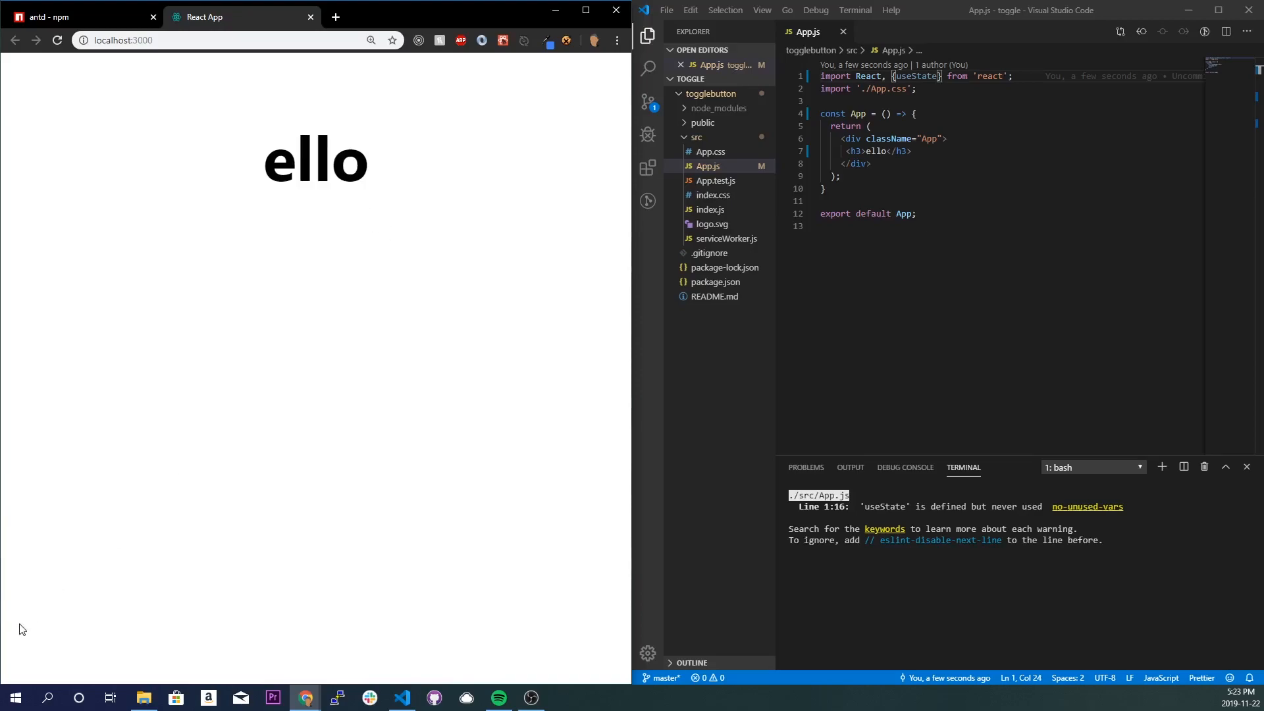
{"action": "mouse_move", "coordinate": [719, 194]}
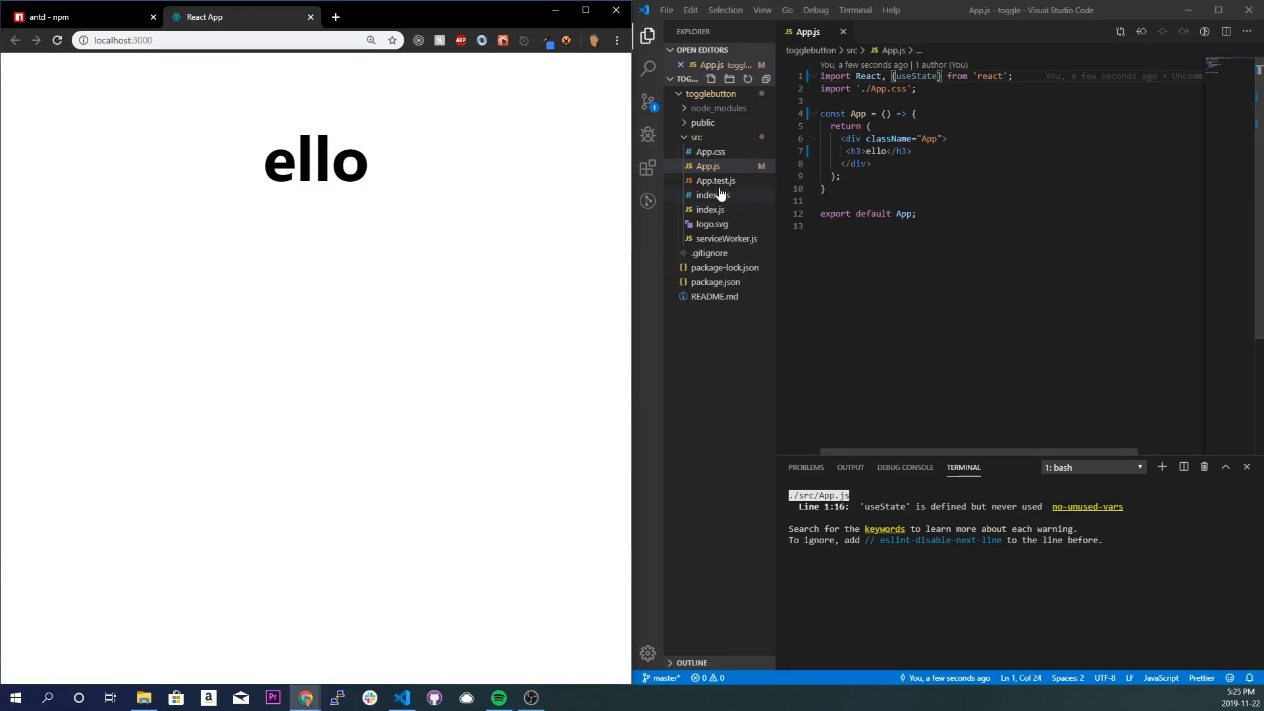
Step: Add import 'antd/dist/antd.css'; to index.js
{"action": "left_click", "coordinate": [711, 210]}
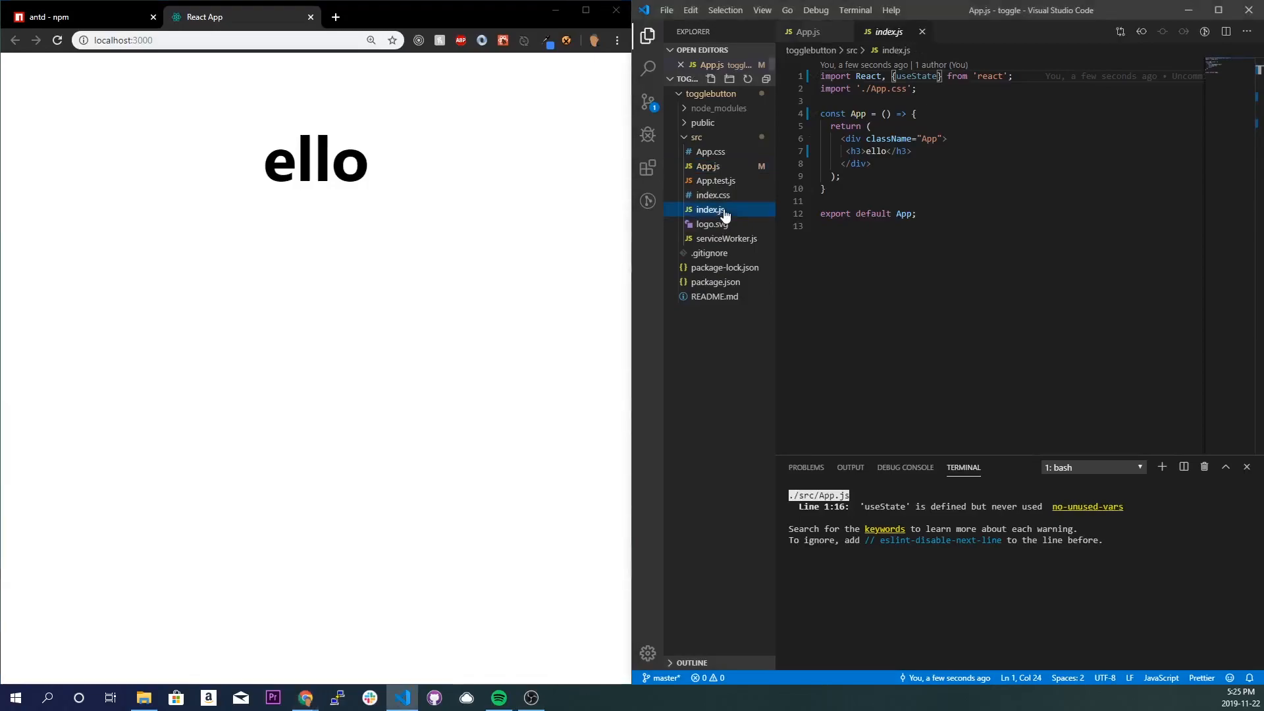
{"action": "left_click", "coordinate": [709, 210]}
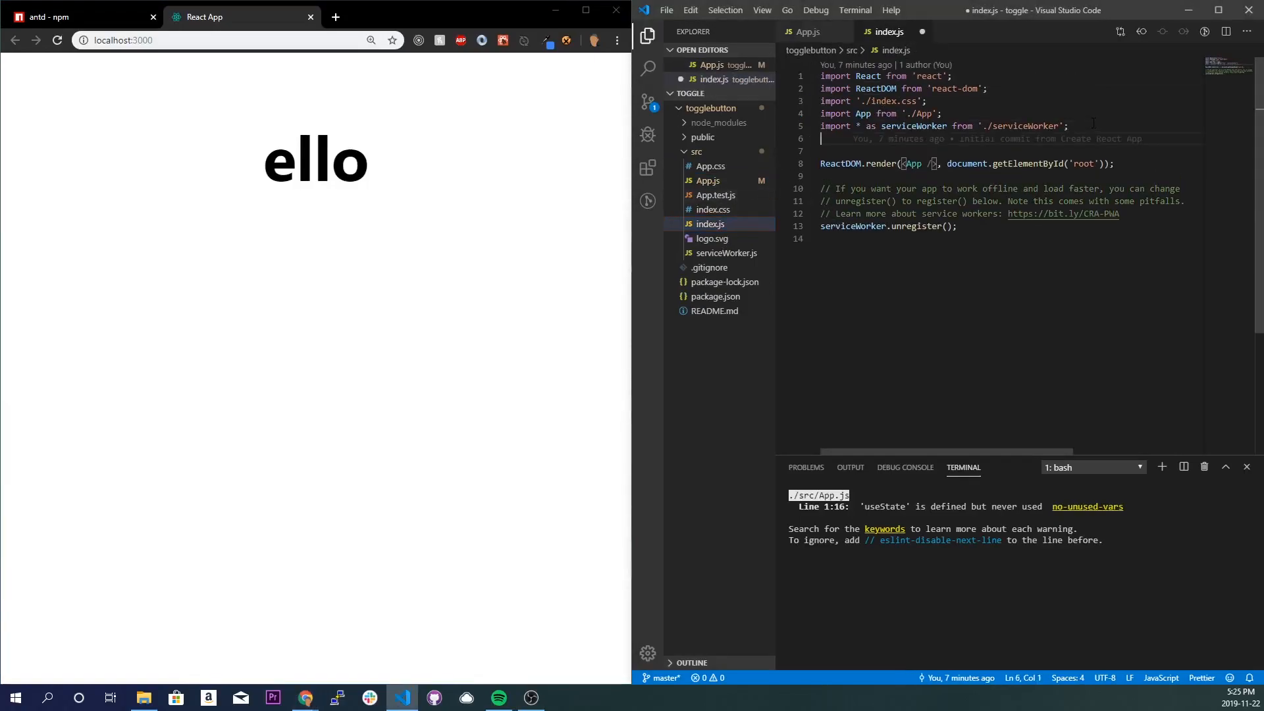
{"action": "type", "text": "import 'antd/dist/antd.css';"}
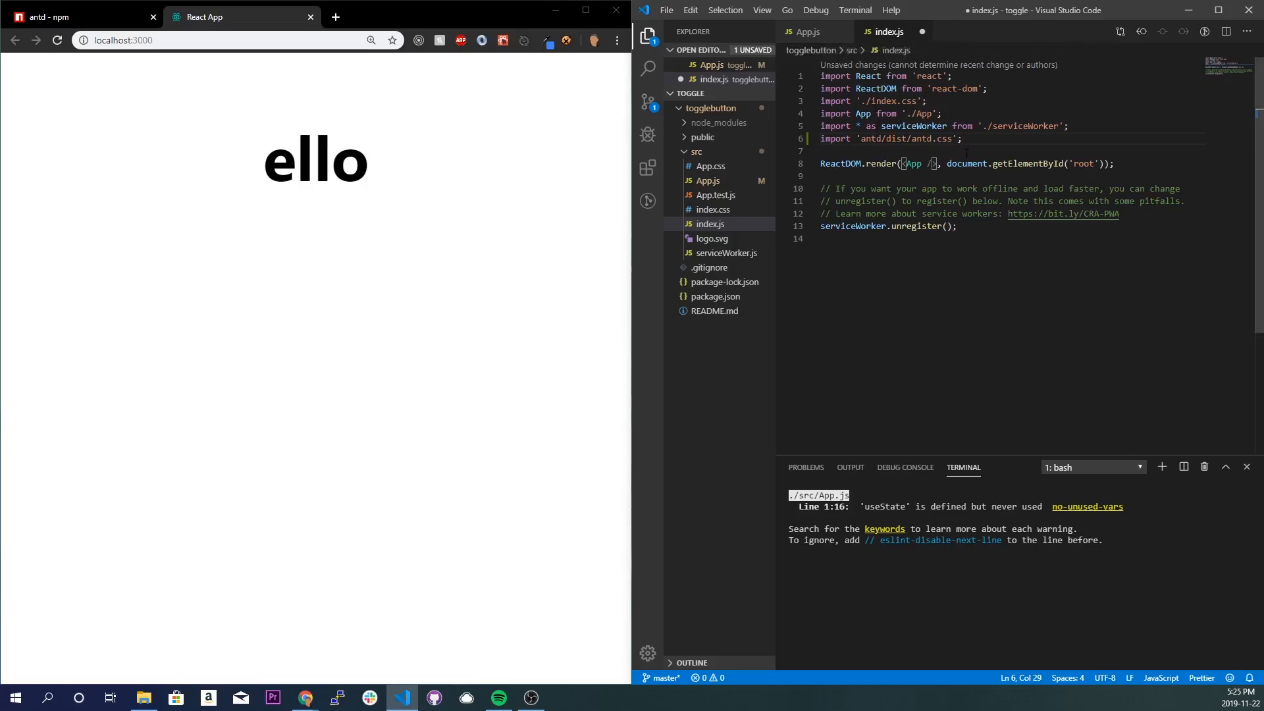
Step: Import {Switch} from 'antd' in App.js, add <Switch /> and save
{"action": "left_click", "coordinate": [807, 32]}
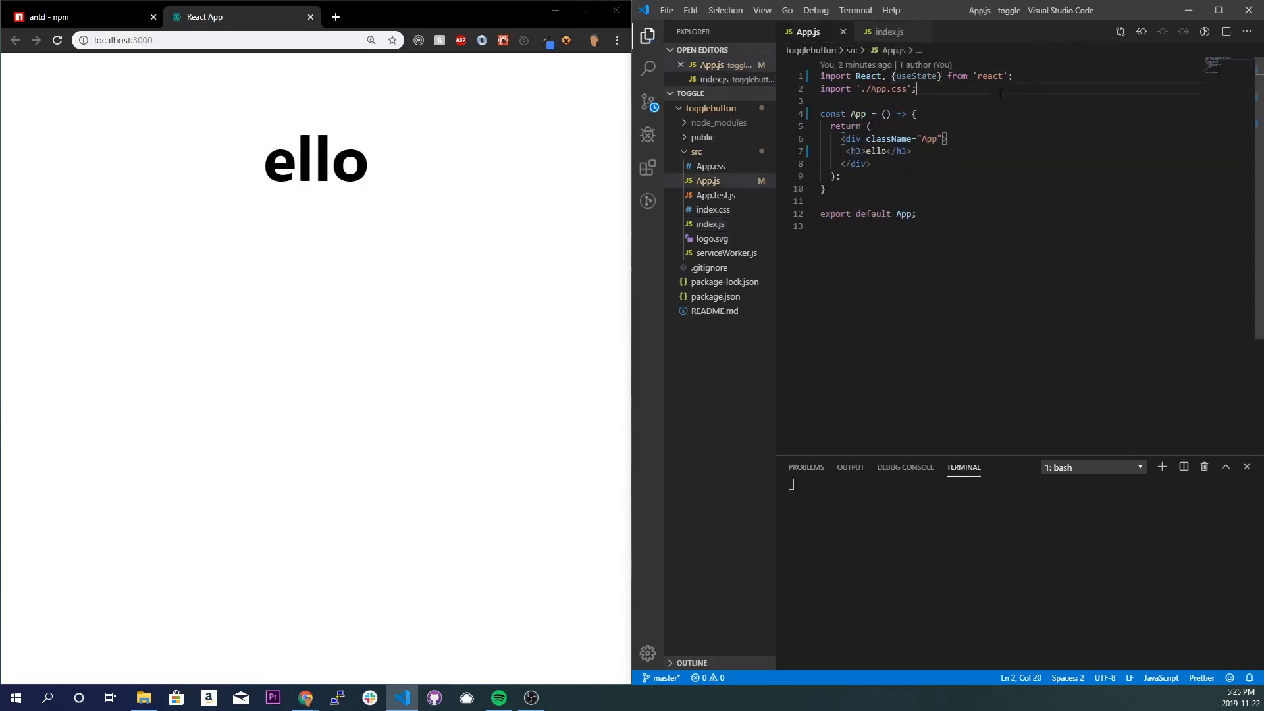
{"action": "type", "text": "impor"}
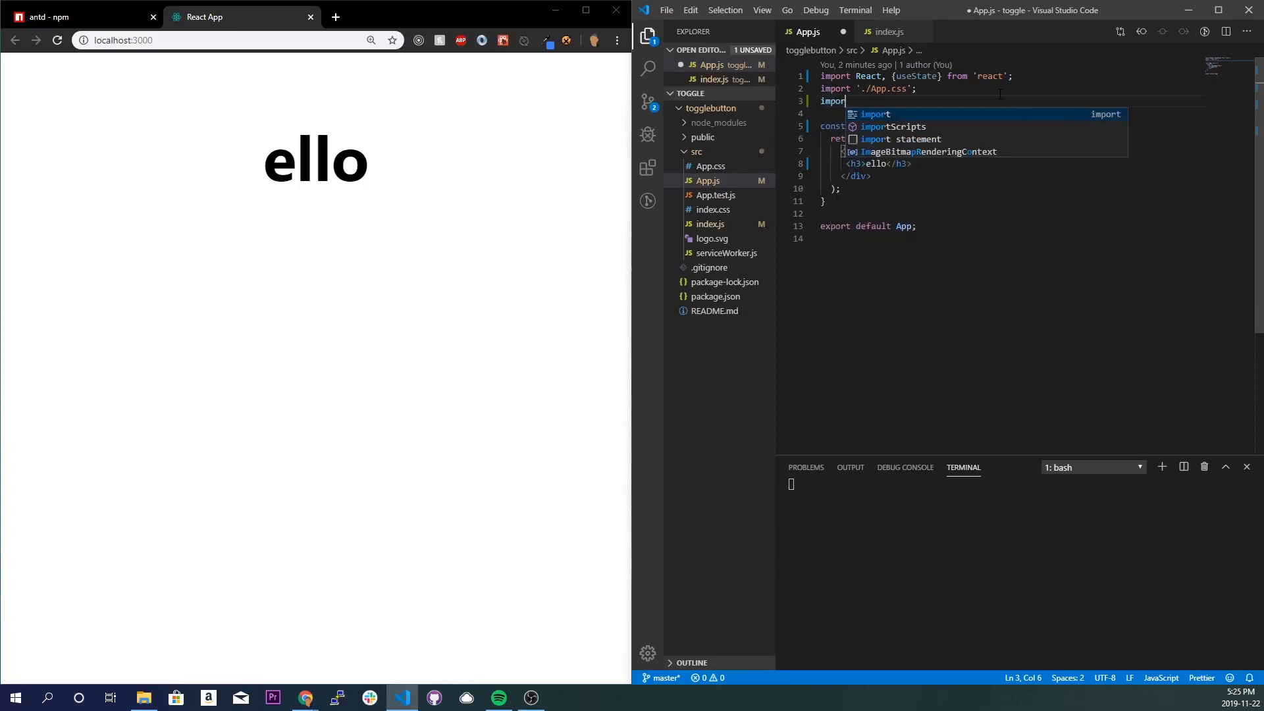
{"action": "type", "text": "{Switch}"}
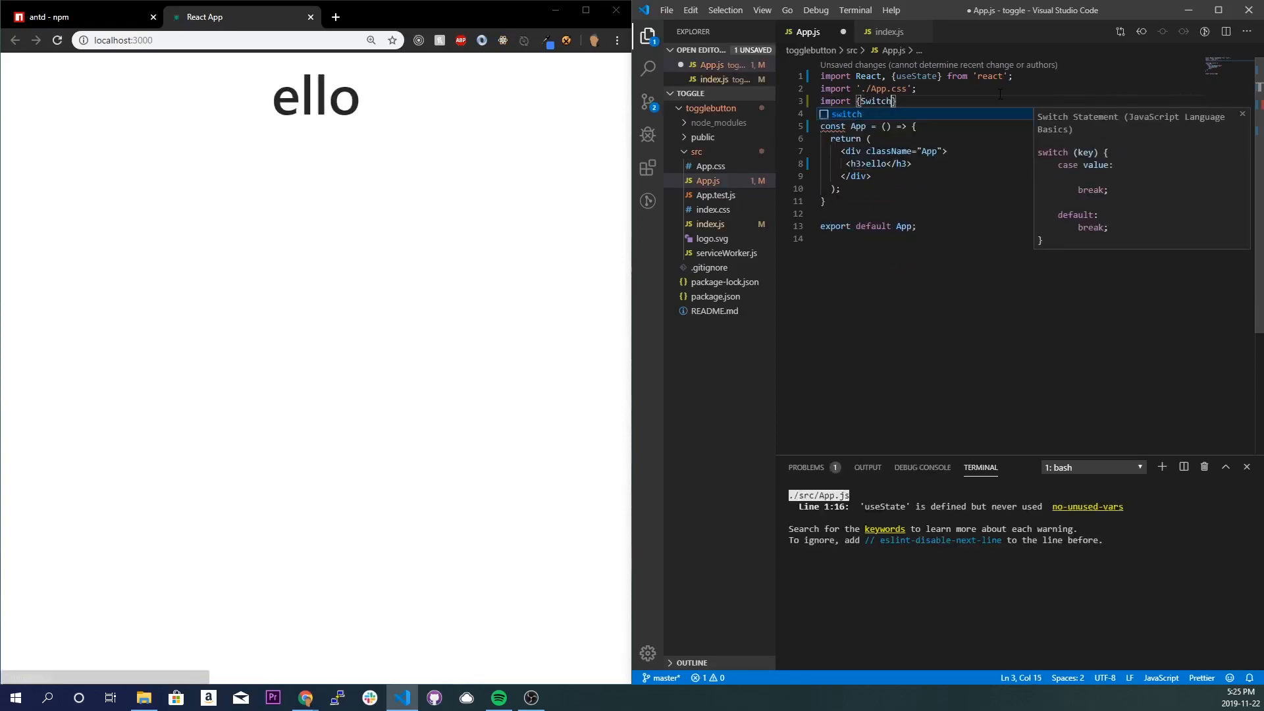
{"action": "type", "text": "from '"}
{"action": "left_click", "coordinate": [1012, 164]}
{"action": "type", "text": "<Switch"}
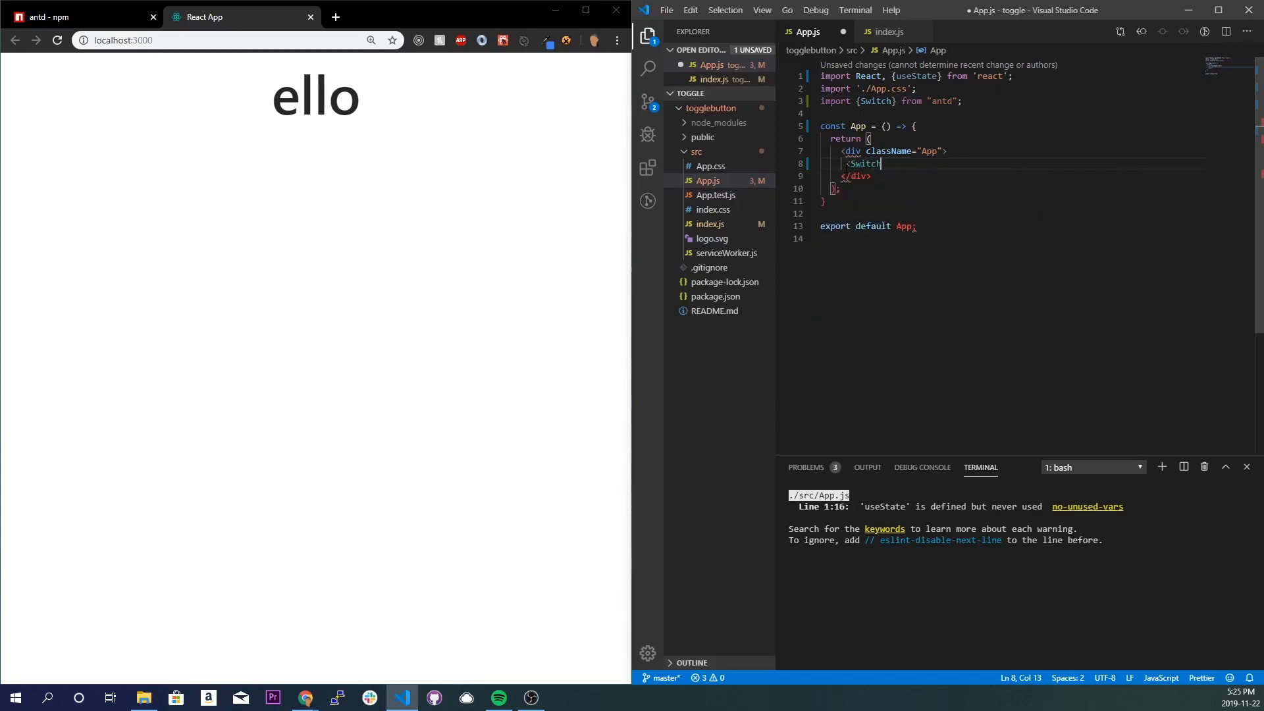
{"action": "key", "text": "ctrl+s"}
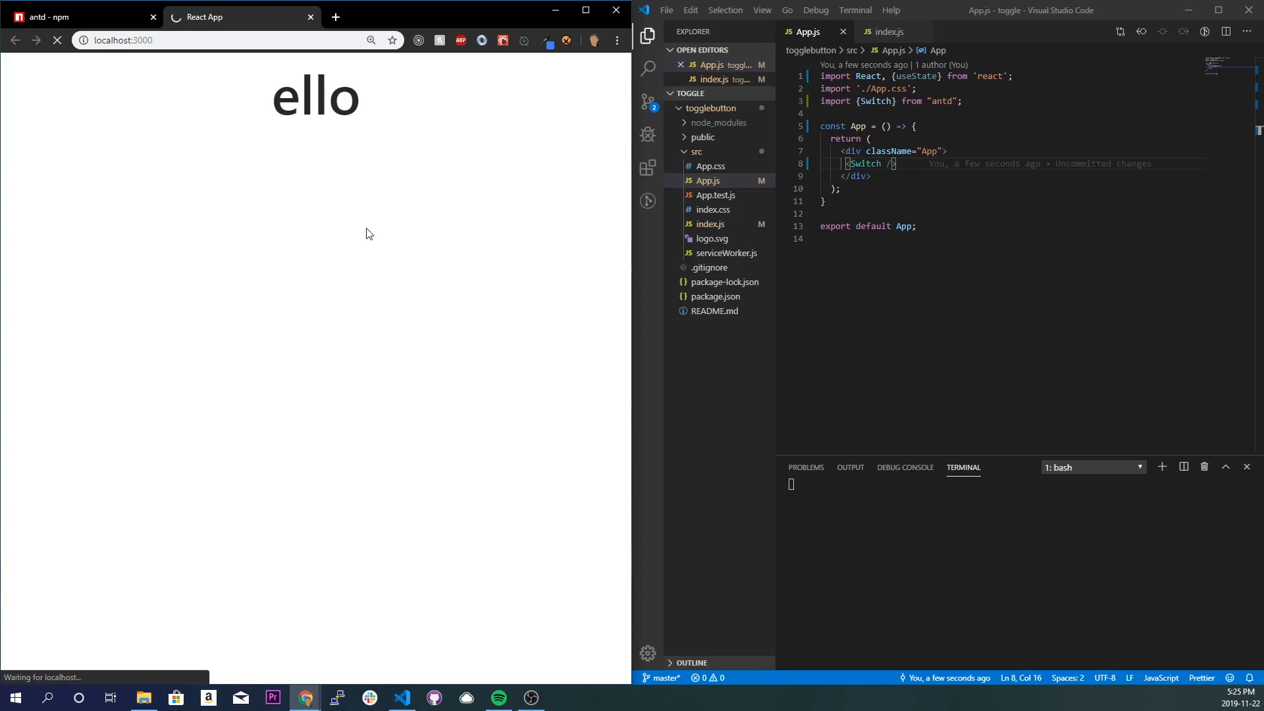
{"action": "mouse_move", "coordinate": [503, 409]}
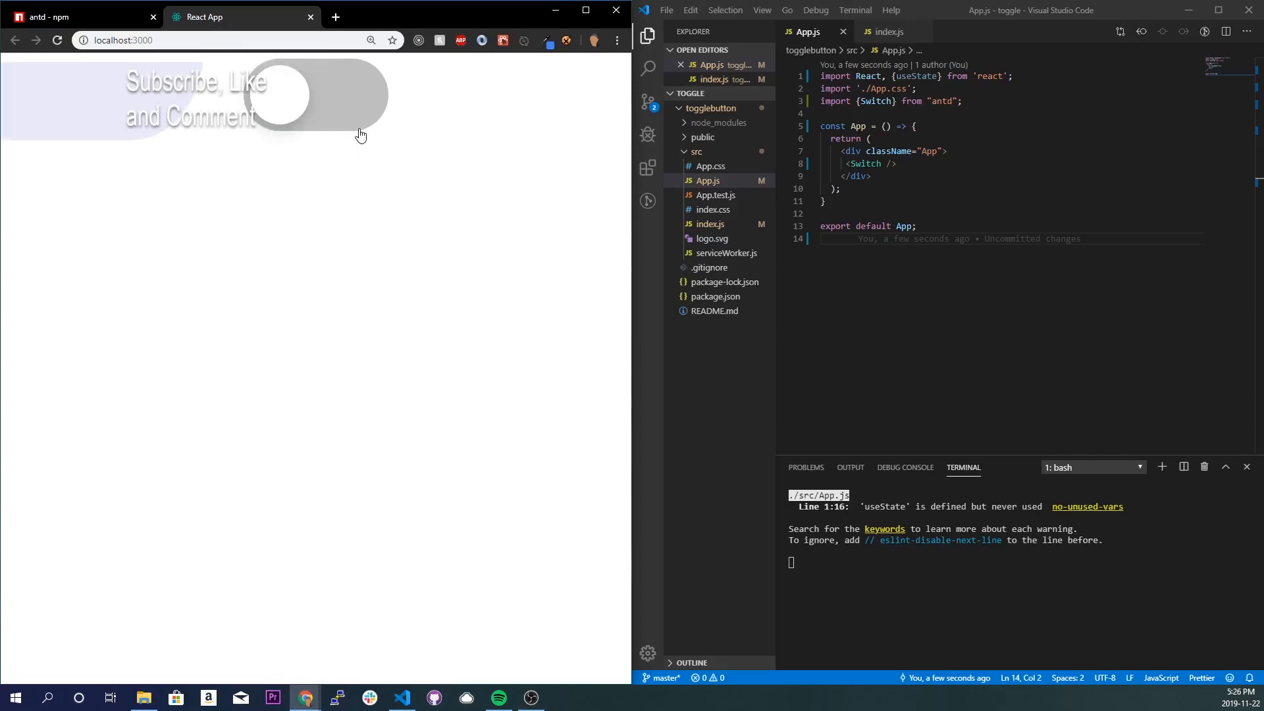
Step: Declare const [toggle, setToggle] = useState(false) inside App and save
{"action": "left_click", "coordinate": [319, 95]}
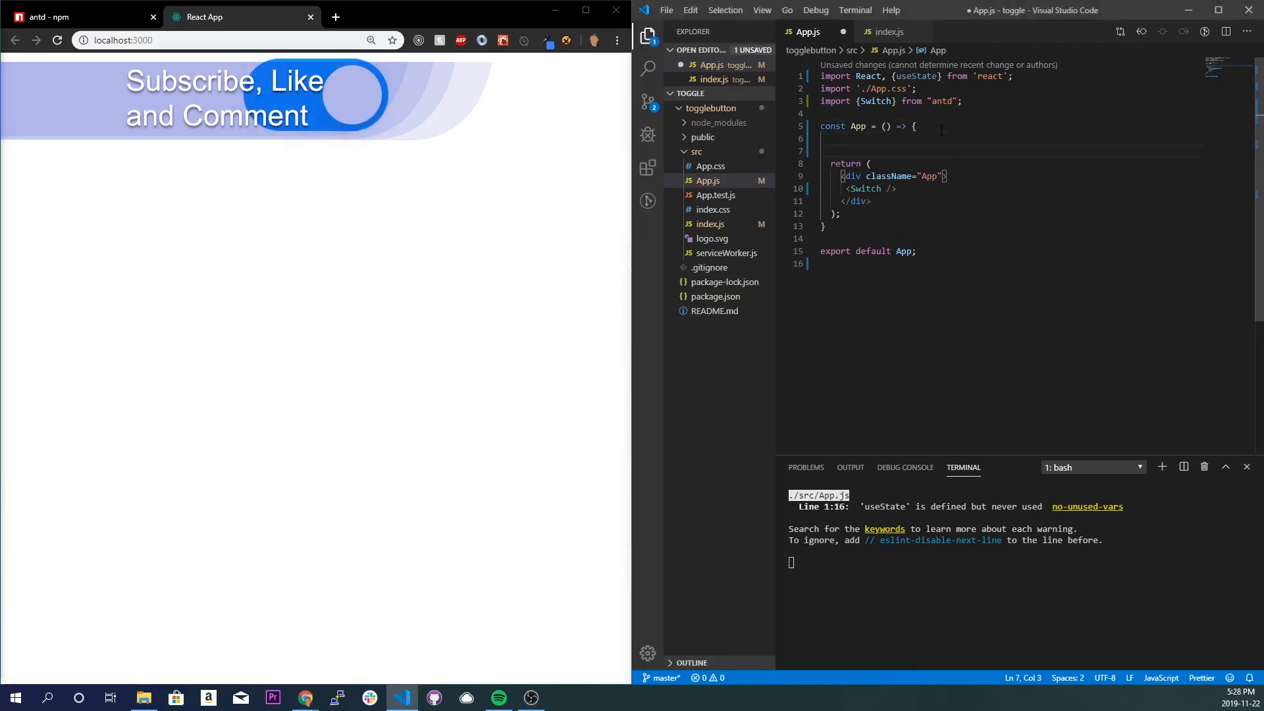
{"action": "type", "text": "const"}
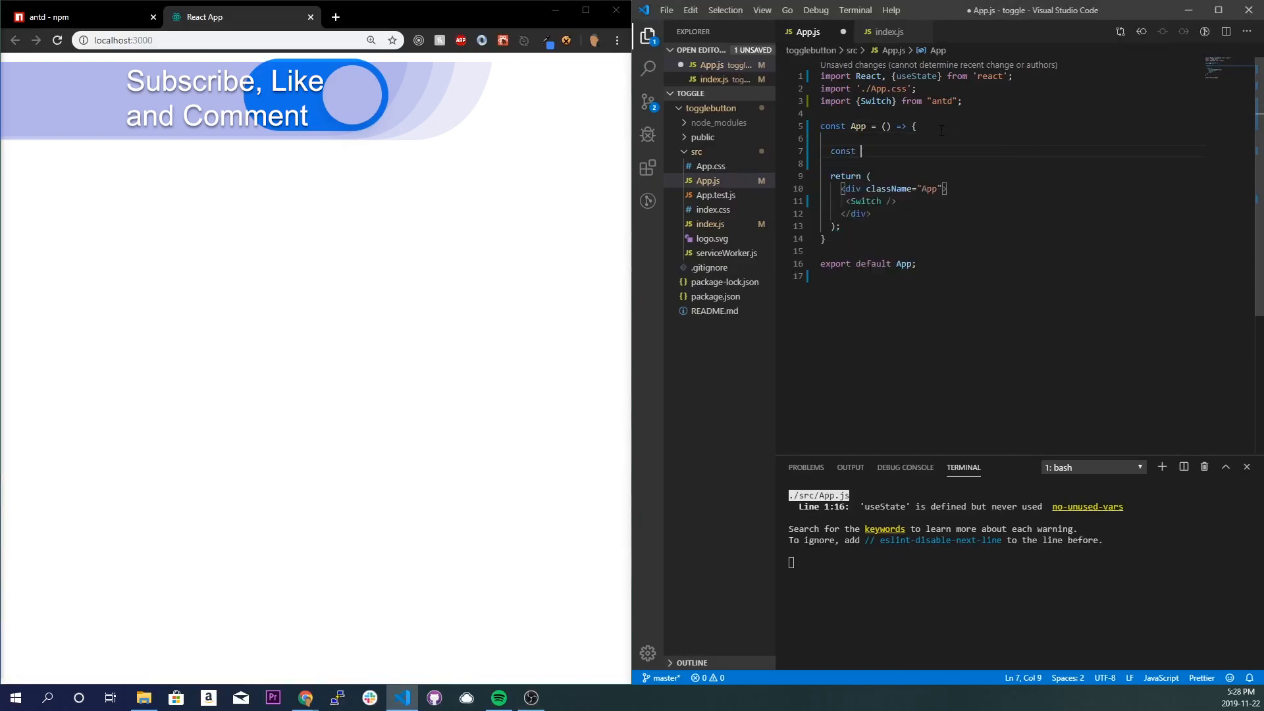
{"action": "type", "text": "[toggle, setToggle] ="}
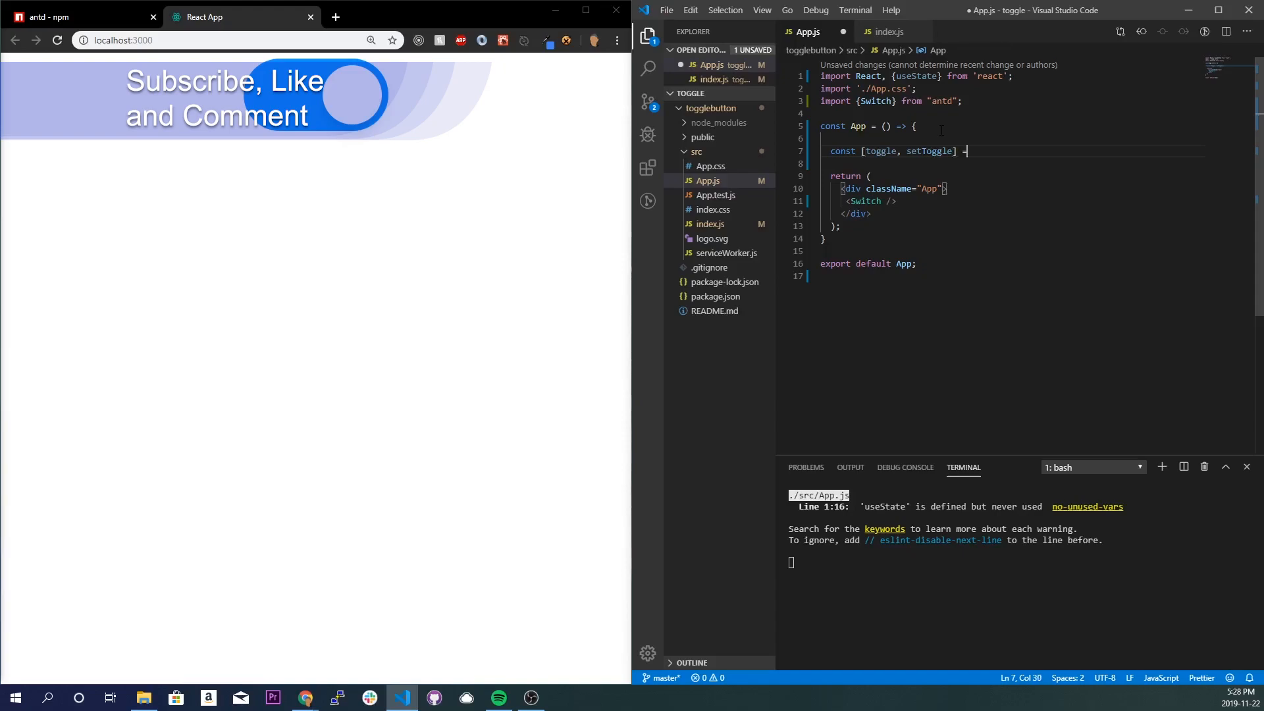
{"action": "type", "text": "useState"}
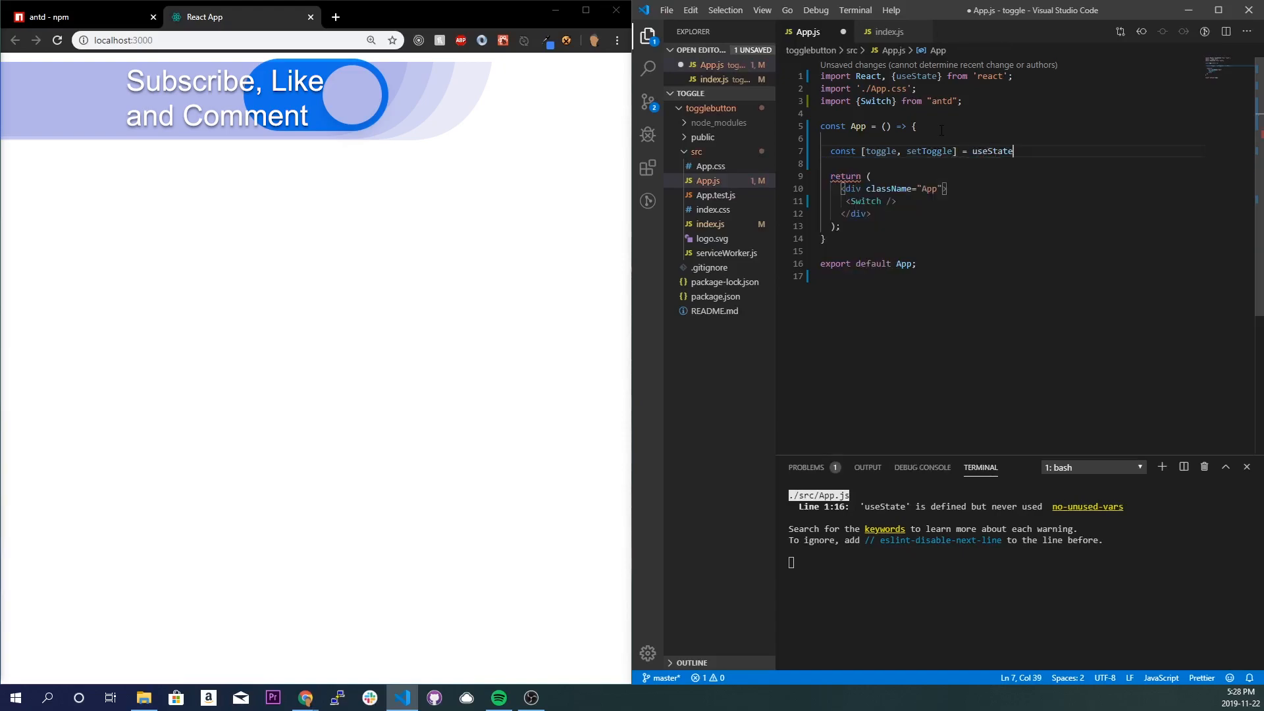
{"action": "type", "text": "(false)"}
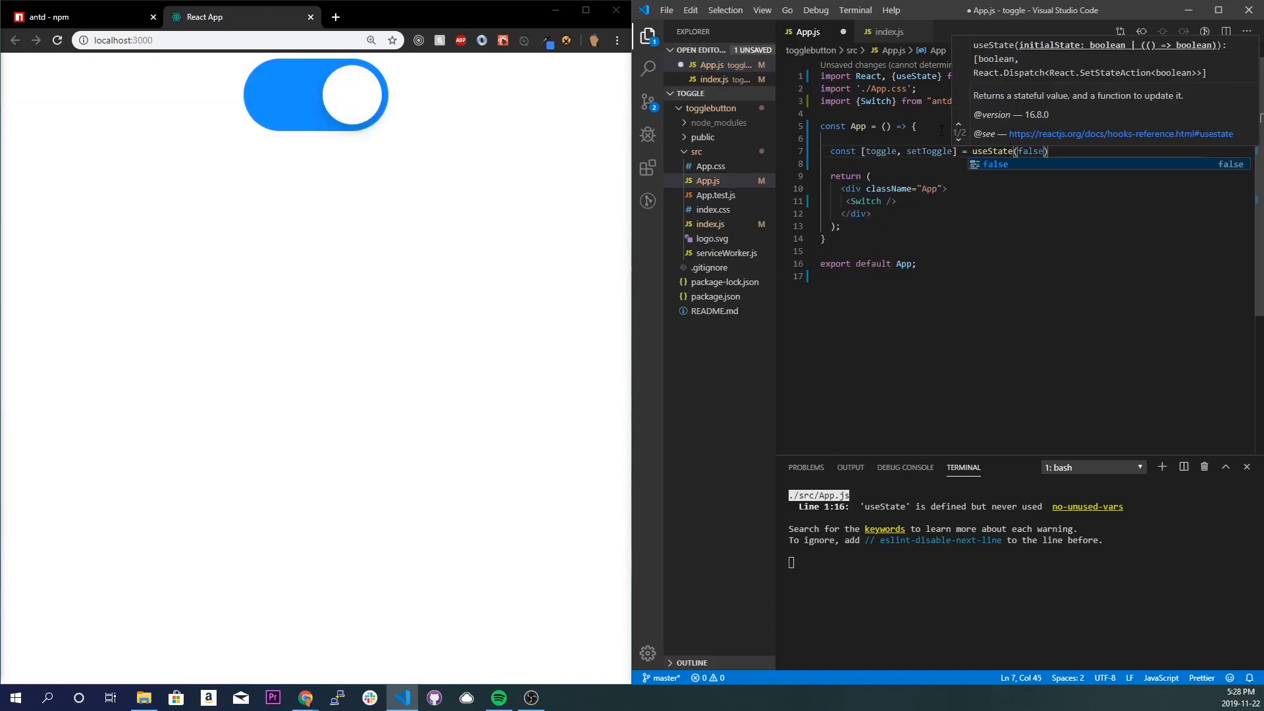
{"action": "key", "text": "ctrl+s"}
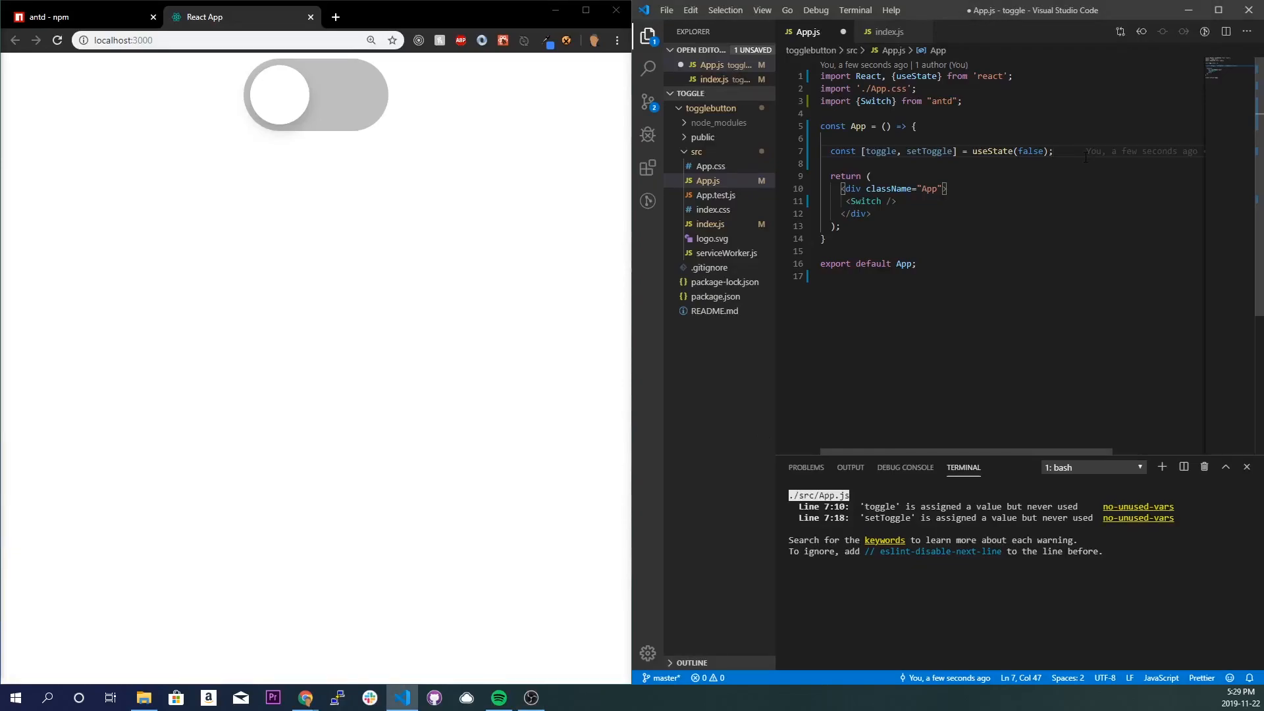
Step: Add toggler: toggle ? setToggle(false) : setToggle(true), then test the switch twice
{"action": "key", "text": "enter"}
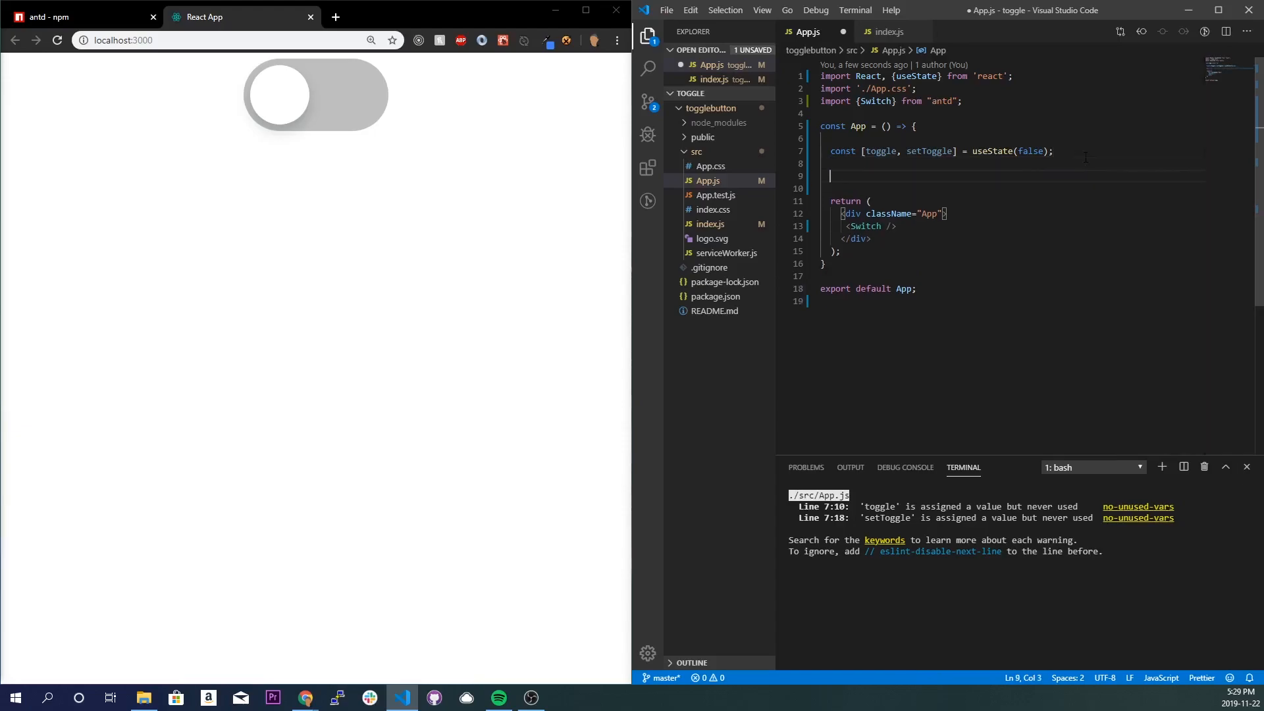
{"action": "type", "text": "const toggler = () => {"}
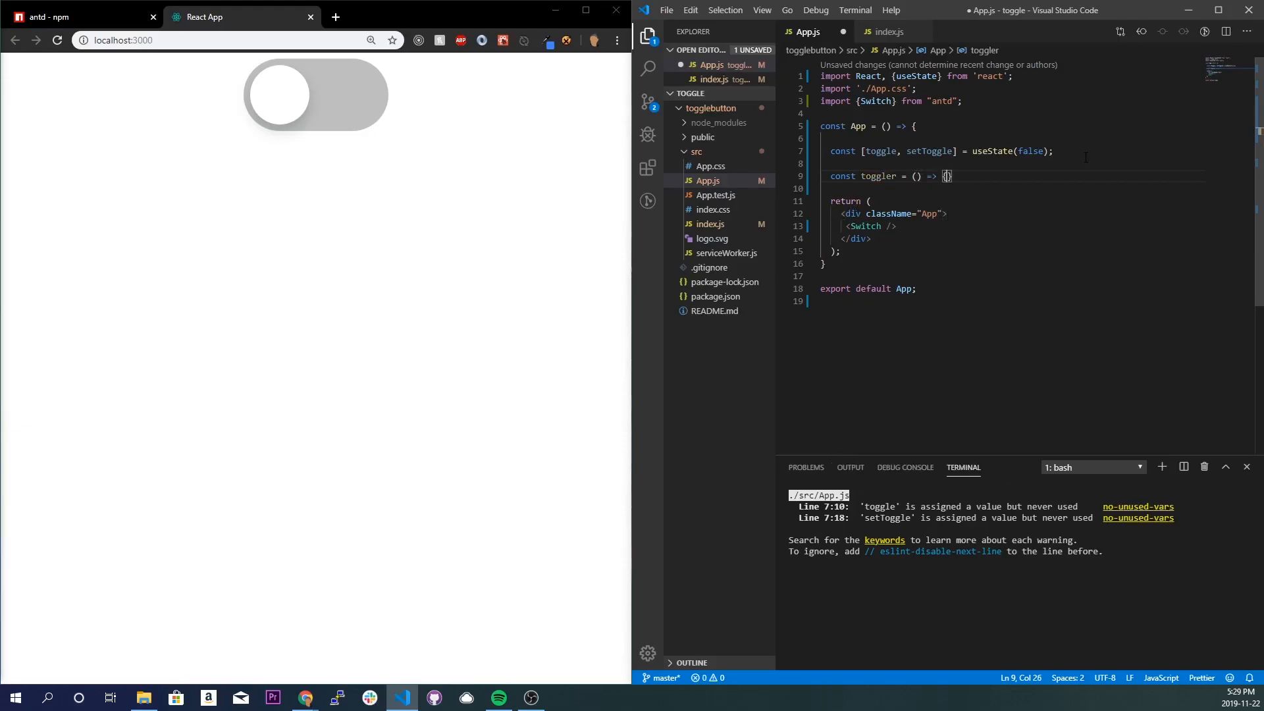
{"action": "type", "text": "tog"}
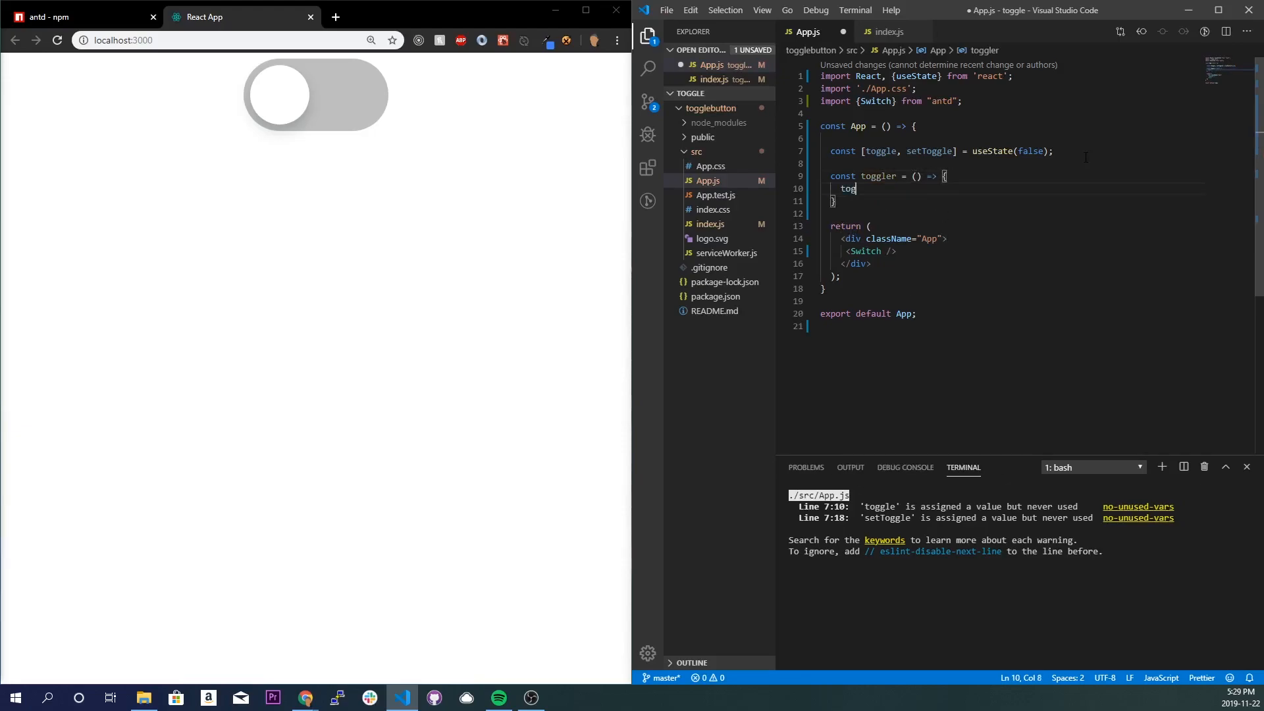
{"action": "type", "text": "gle ?"}
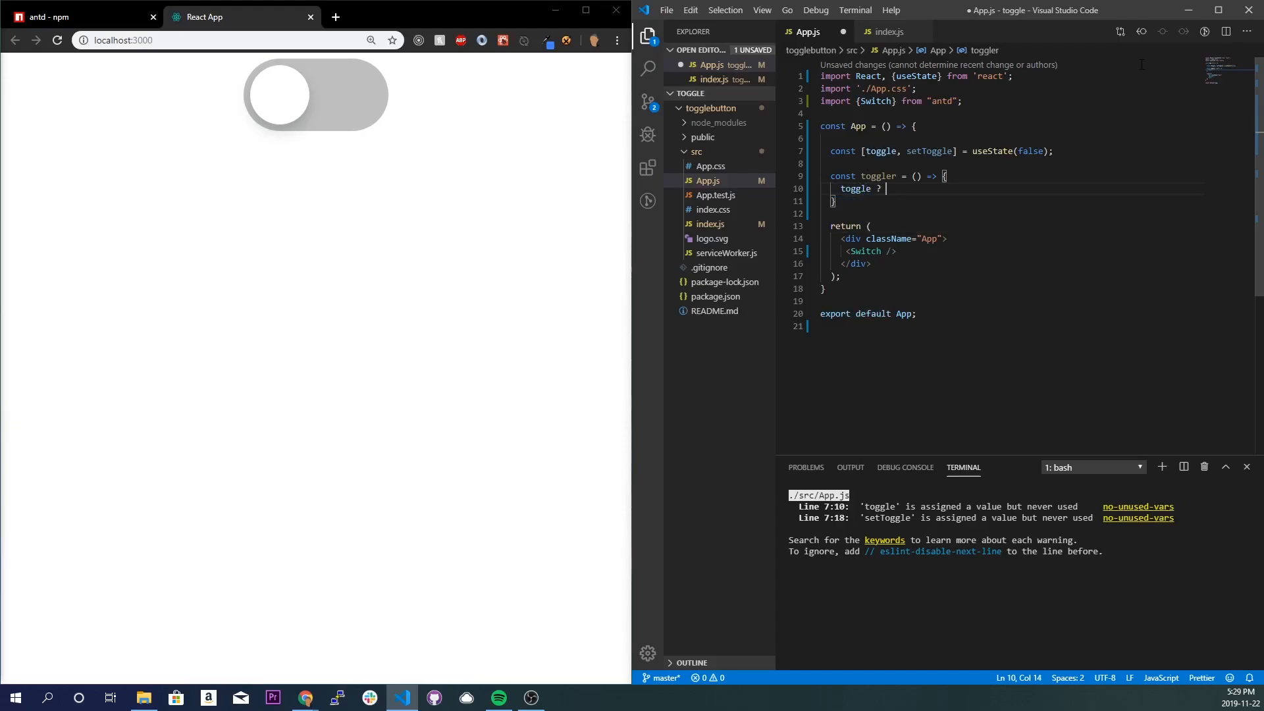
{"action": "type", "text": "setToggle(false"}
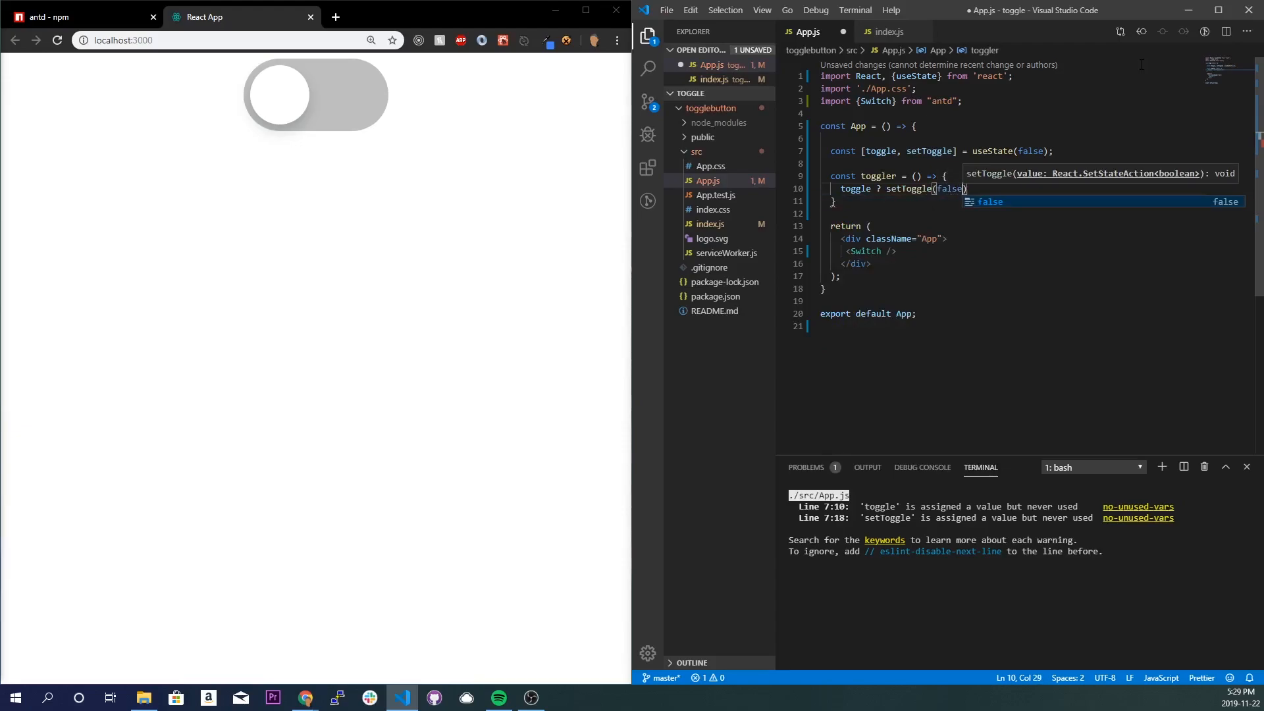
{"action": "type", "text": ": s"}
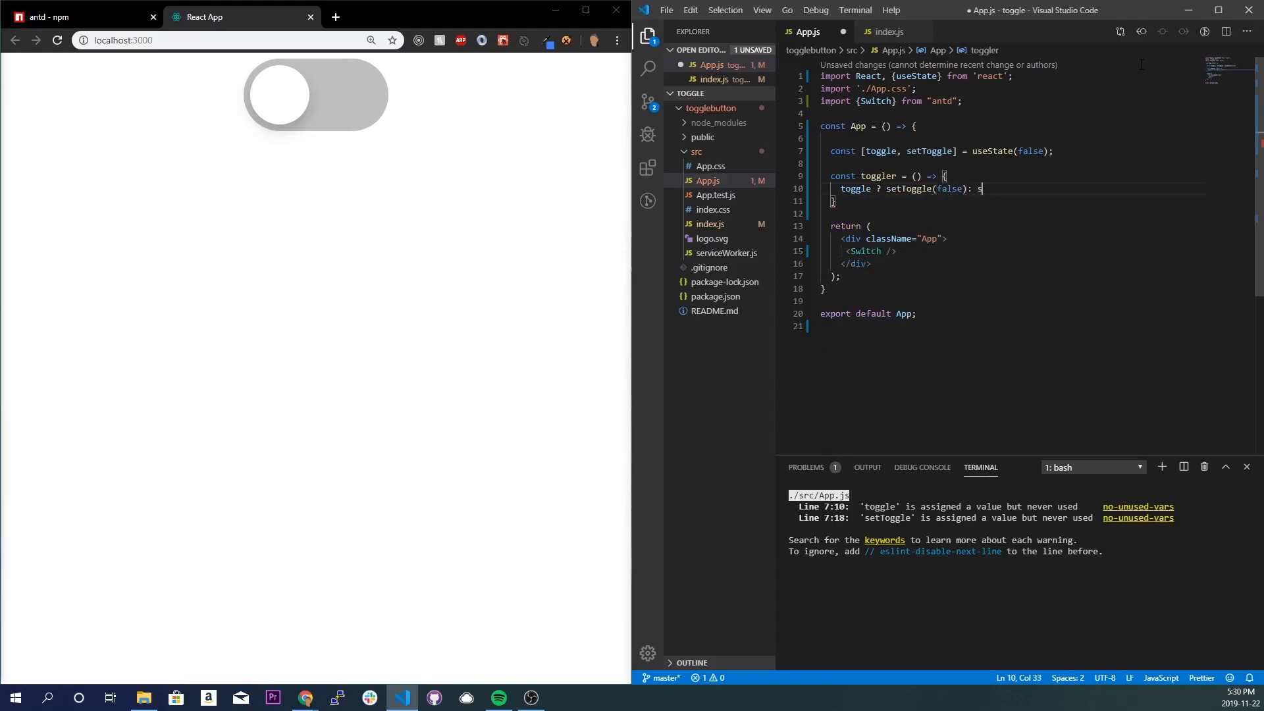
{"action": "type", "text": "etToggle(tr"}
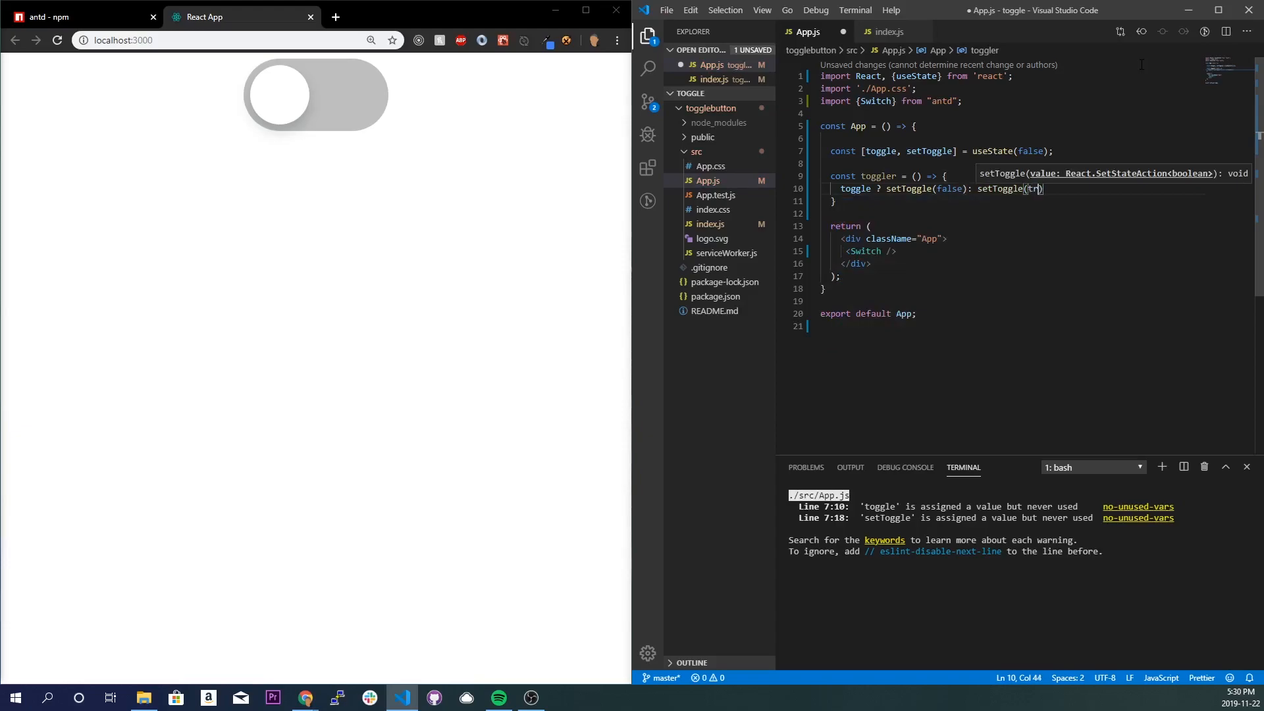
{"action": "type", "text": "ue);"}
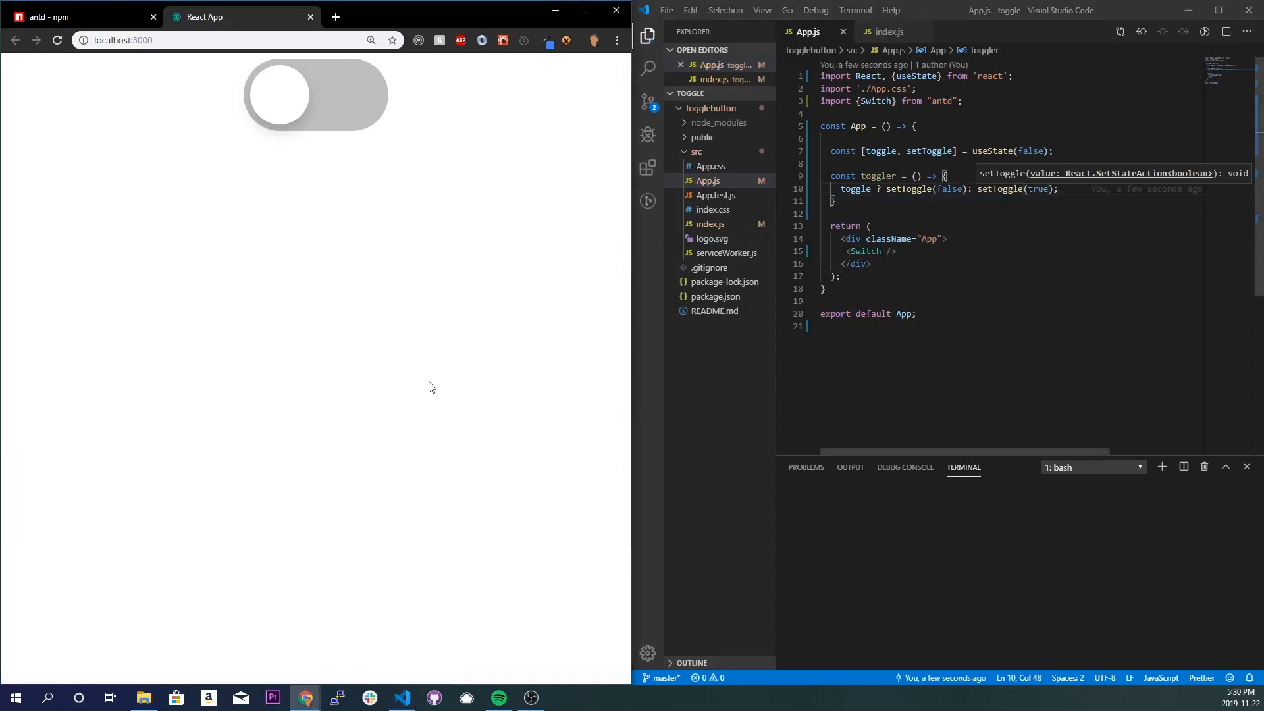
{"action": "left_click", "coordinate": [310, 94]}
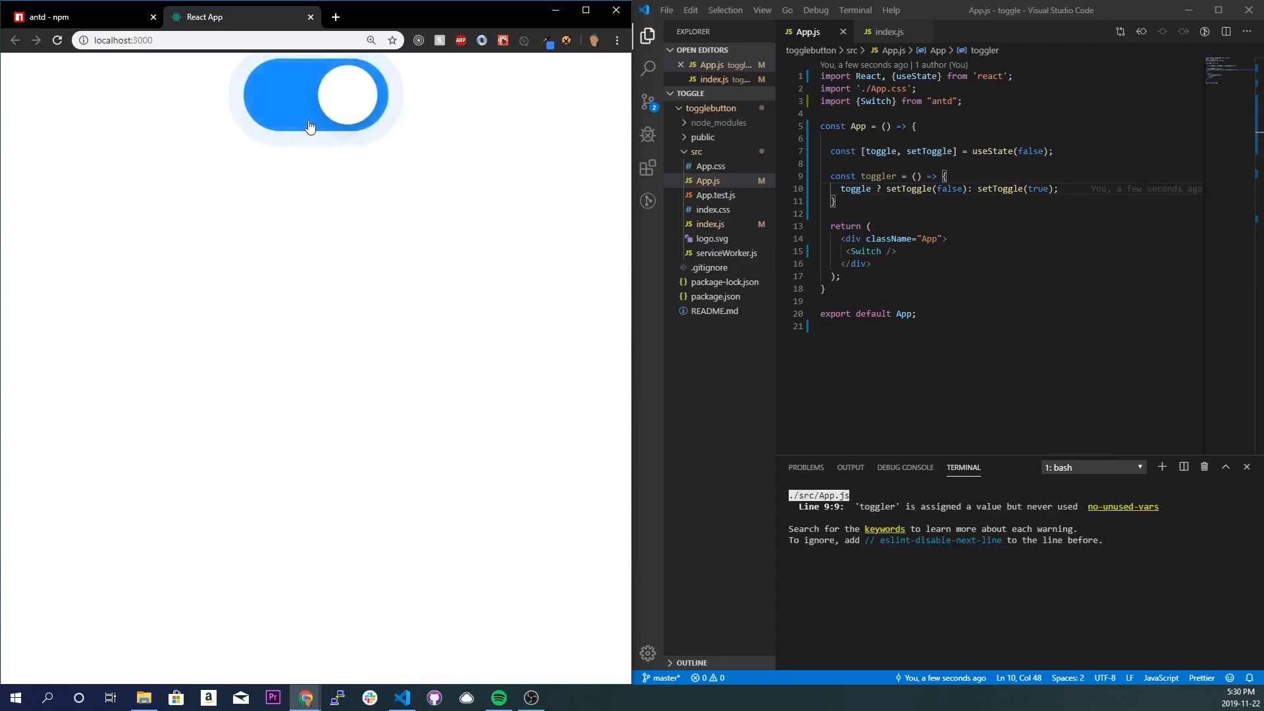
{"action": "left_click", "coordinate": [316, 94]}
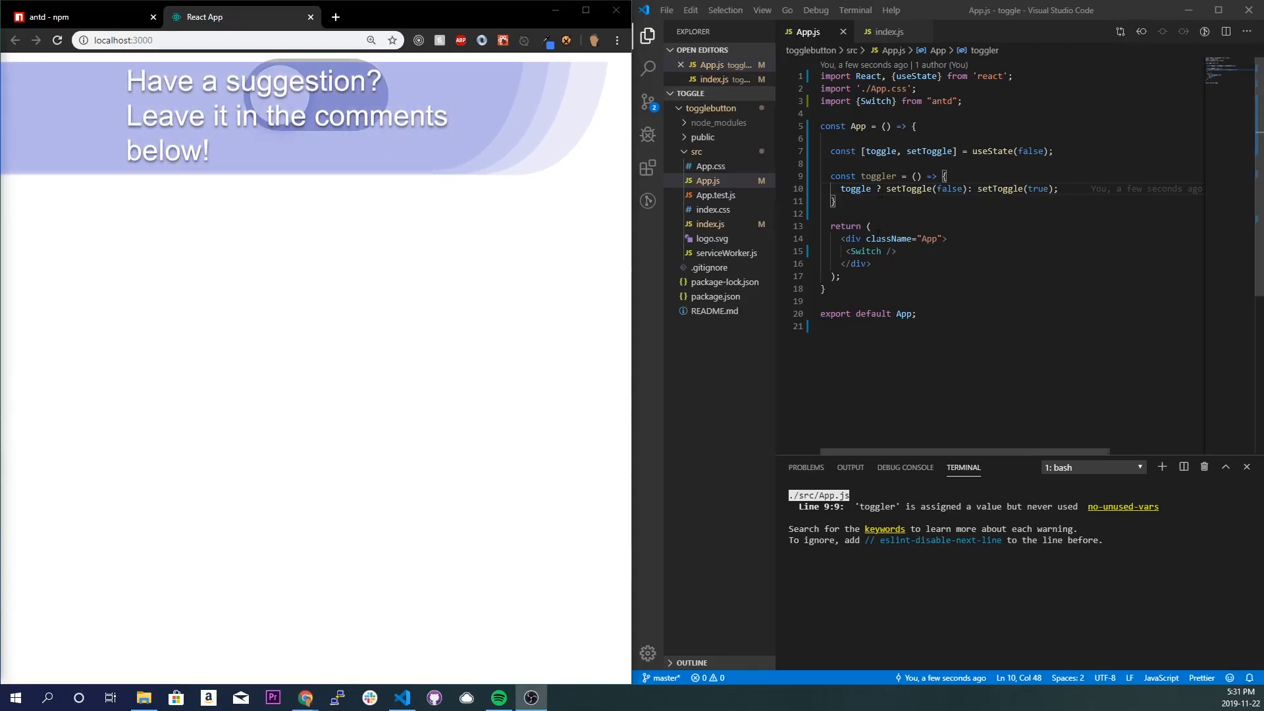
Step: Add onClick={toggler} to the Switch element from IntelliSense
{"action": "type", "text": "on"}
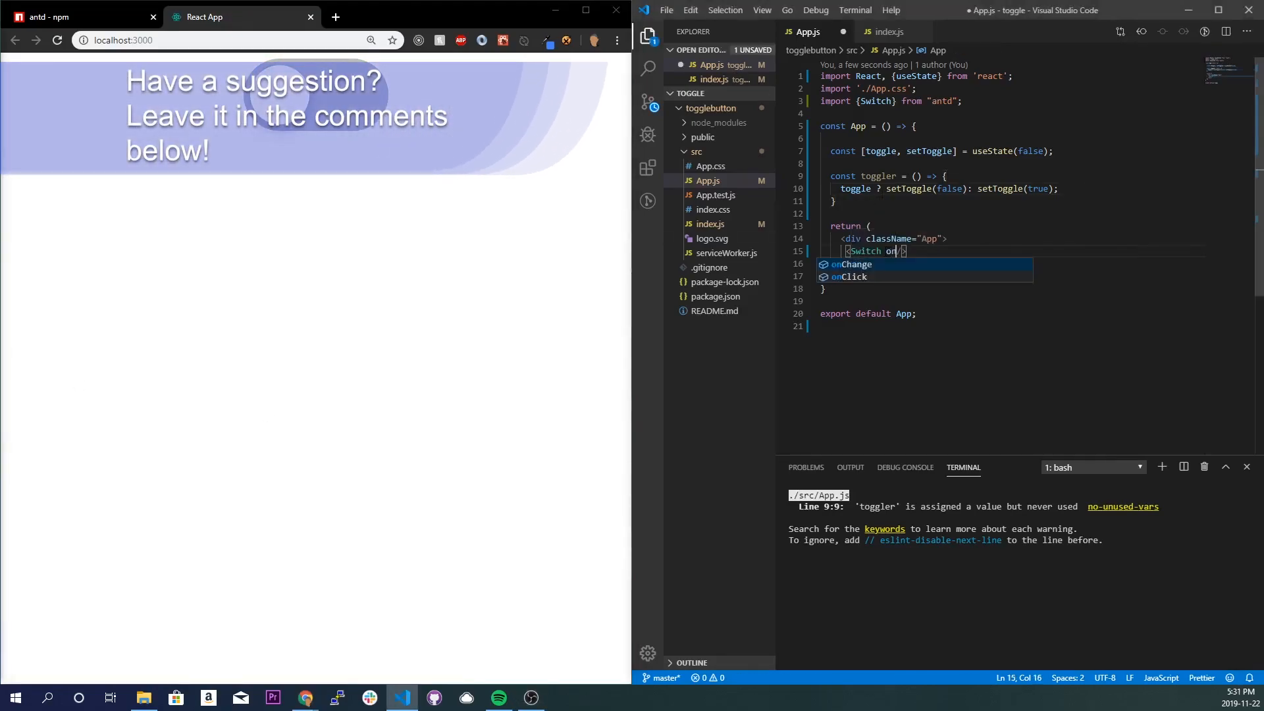
{"action": "left_click", "coordinate": [851, 276]}
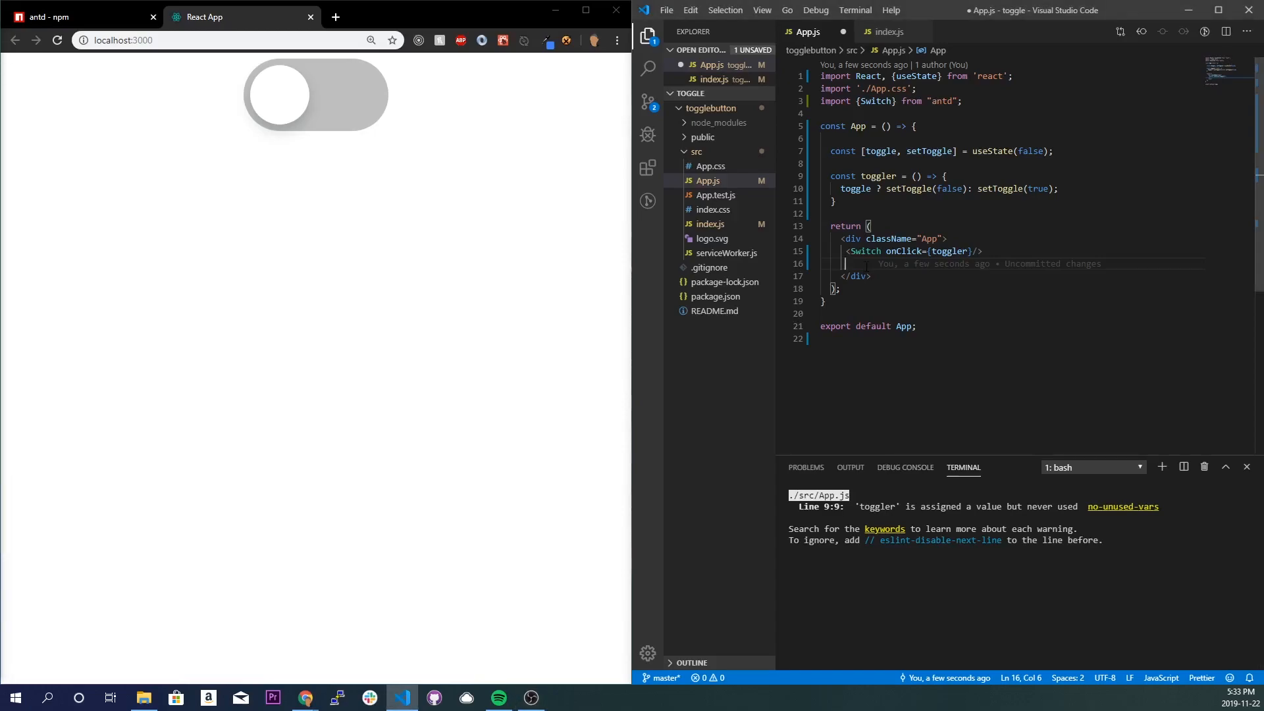
Step: Render 'Well darn it ya changed me!' or 'Wow still the same old same old' spans by toggle
{"action": "type", "text": "{}"}
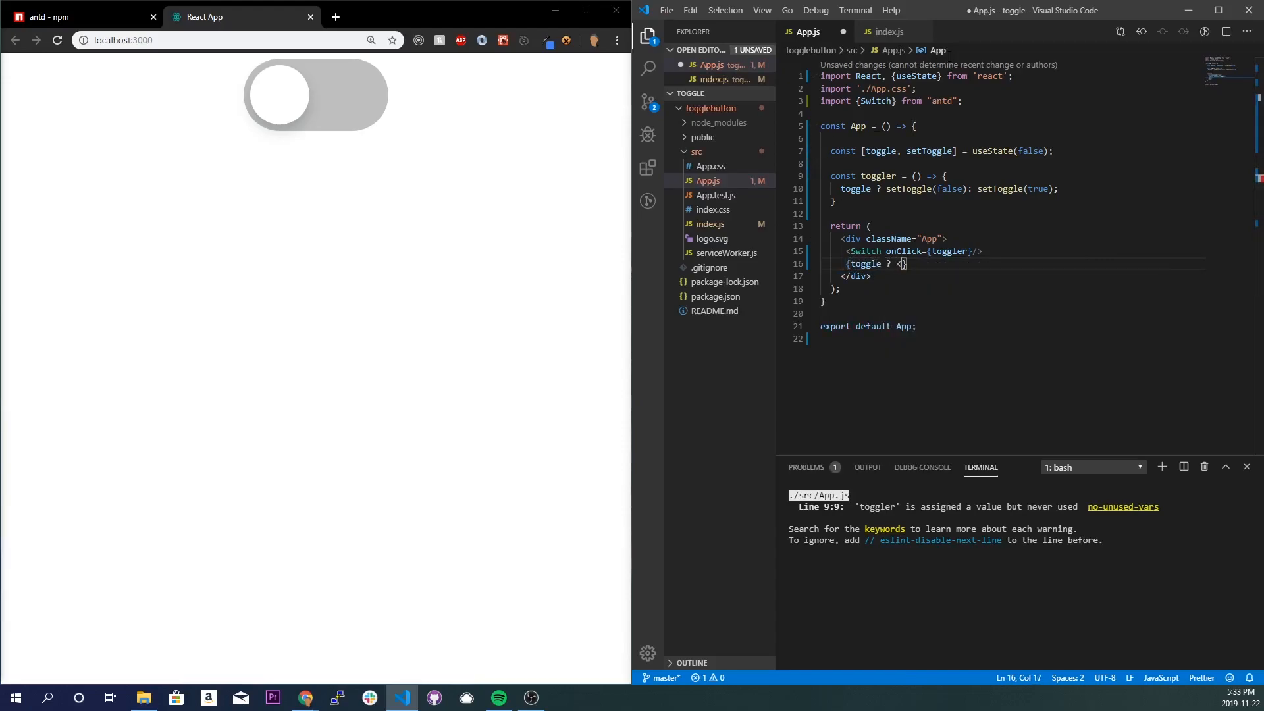
{"action": "type", "text": "<span></span>"}
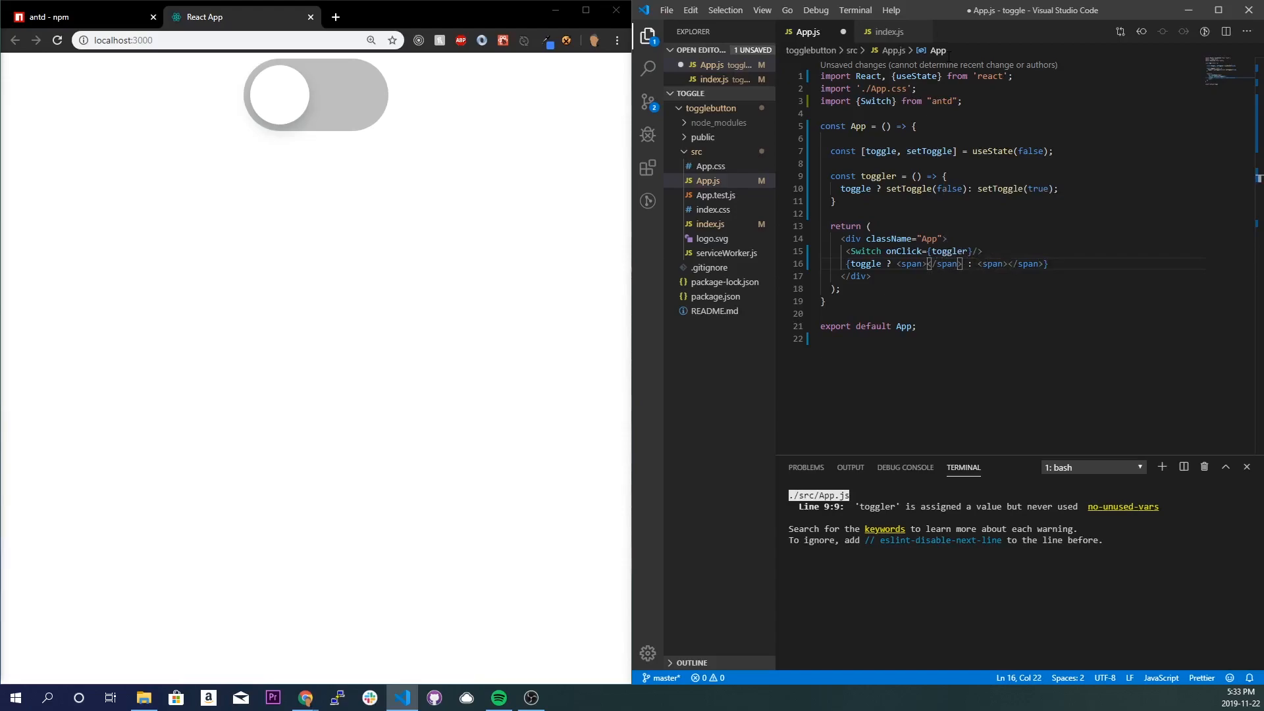
{"action": "type", "text": "Well darn it ya"}
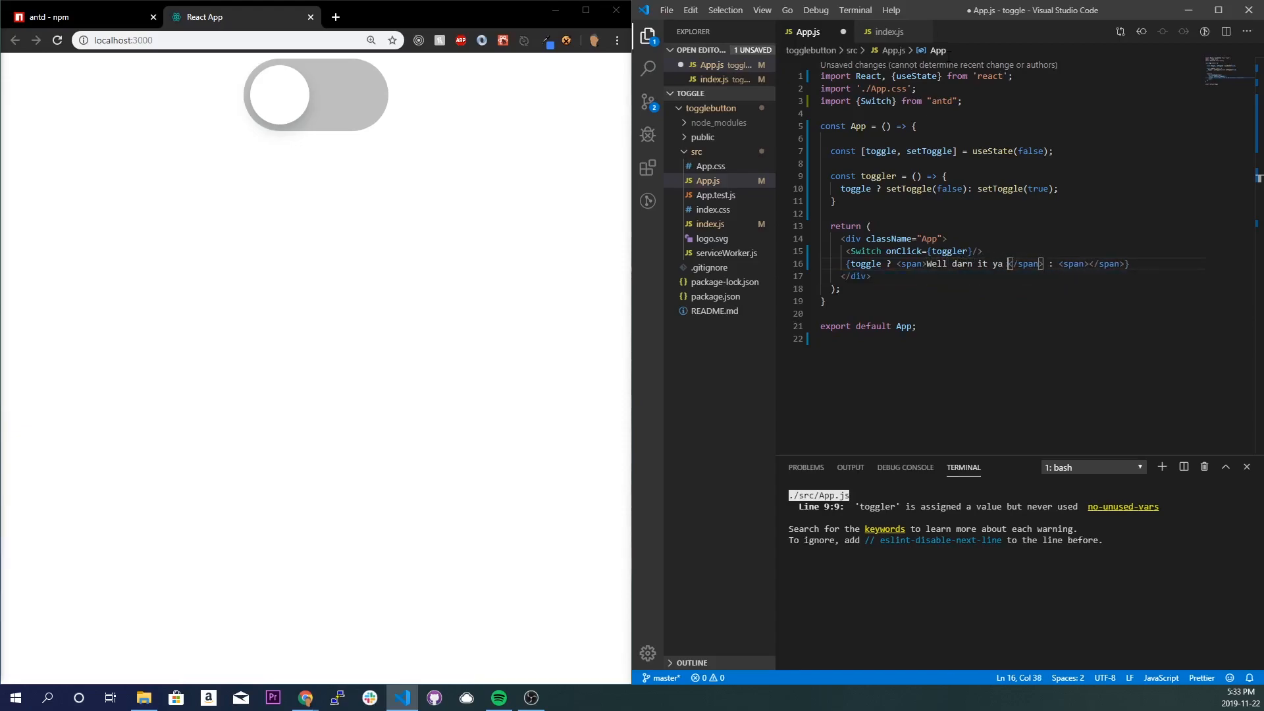
{"action": "type", "text": "changed me!"}
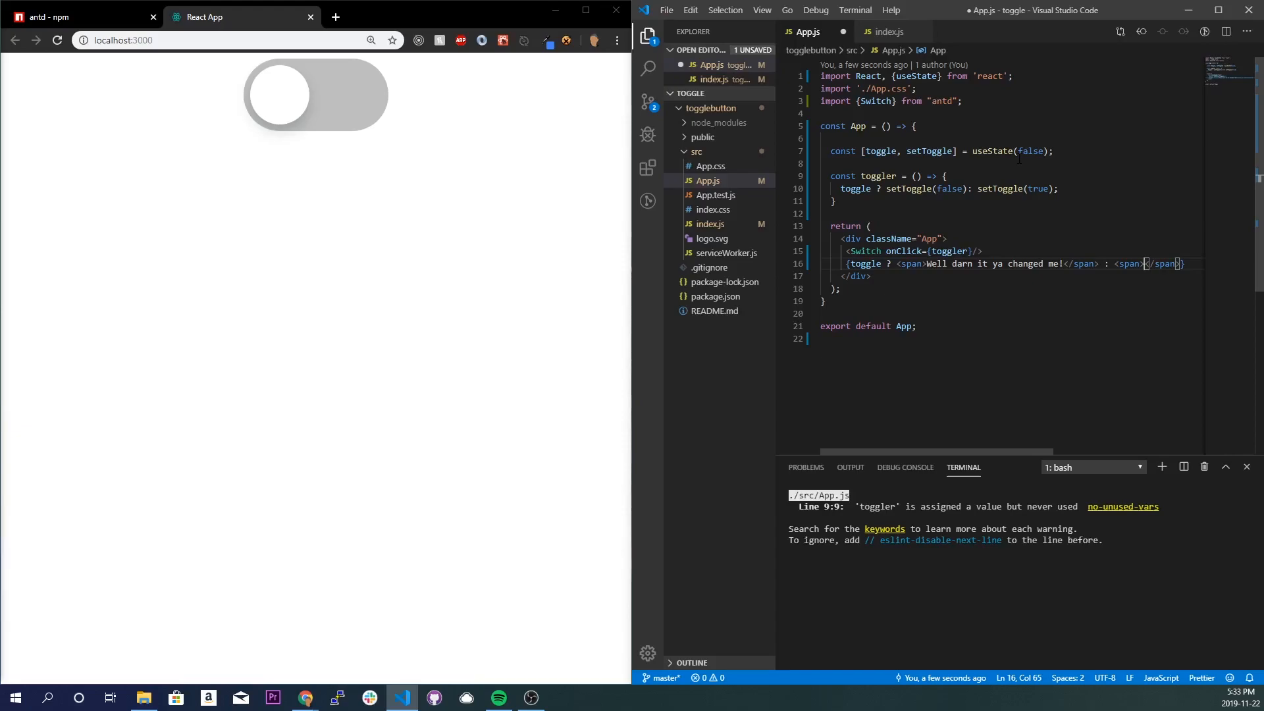
{"action": "type", "text": "Wow still th"}
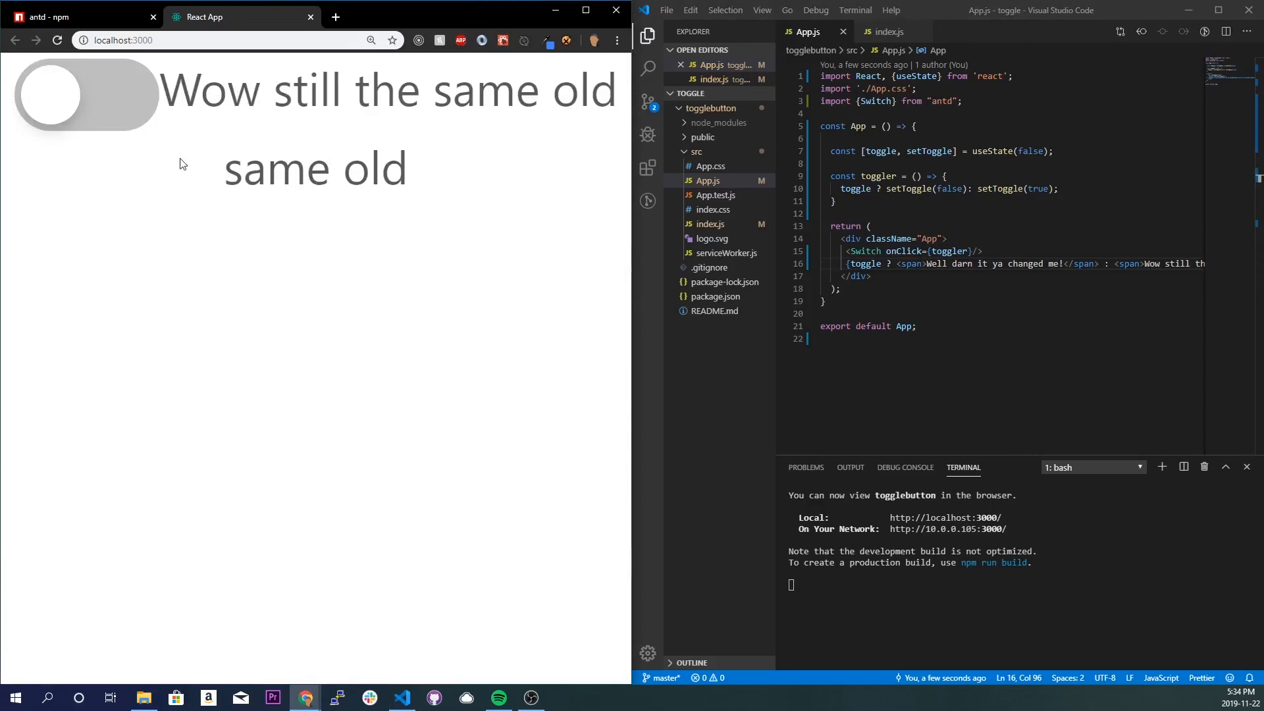
{"action": "mouse_move", "coordinate": [112, 119]}
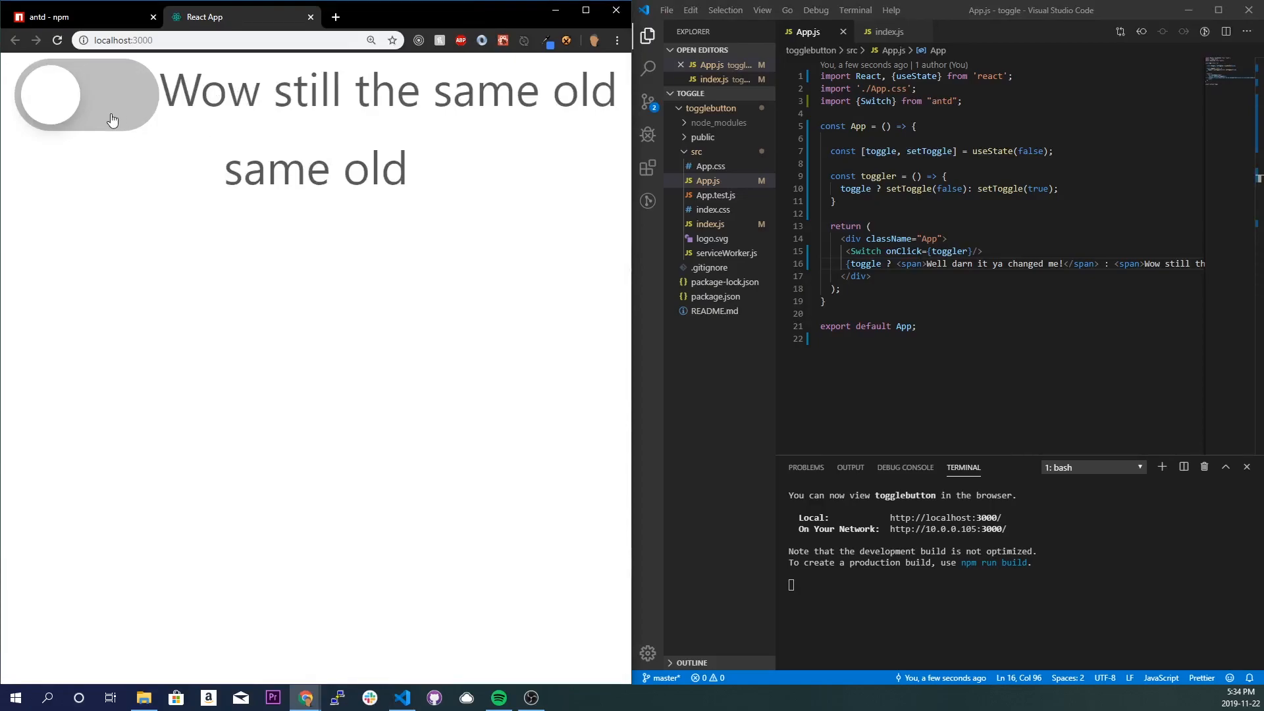
Step: Flip the Ant Design switch on at localhost:3000
{"action": "left_click", "coordinate": [85, 97]}
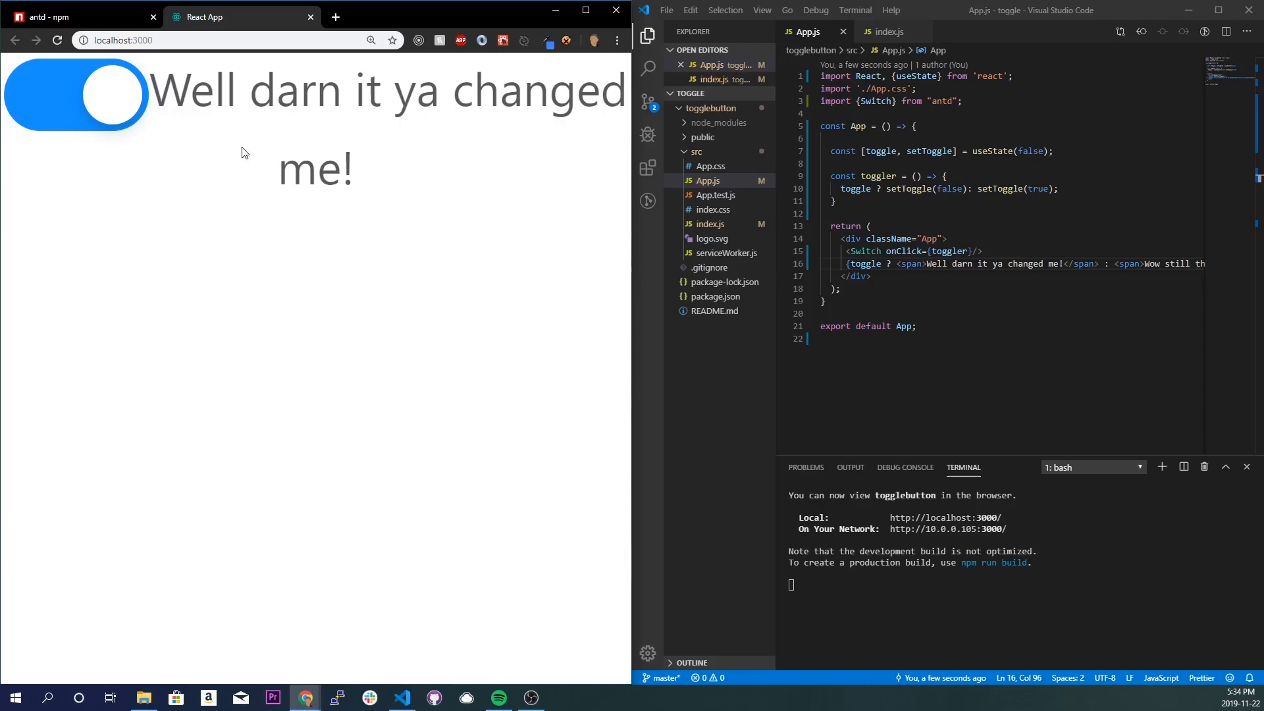
{"action": "mouse_move", "coordinate": [241, 141]}
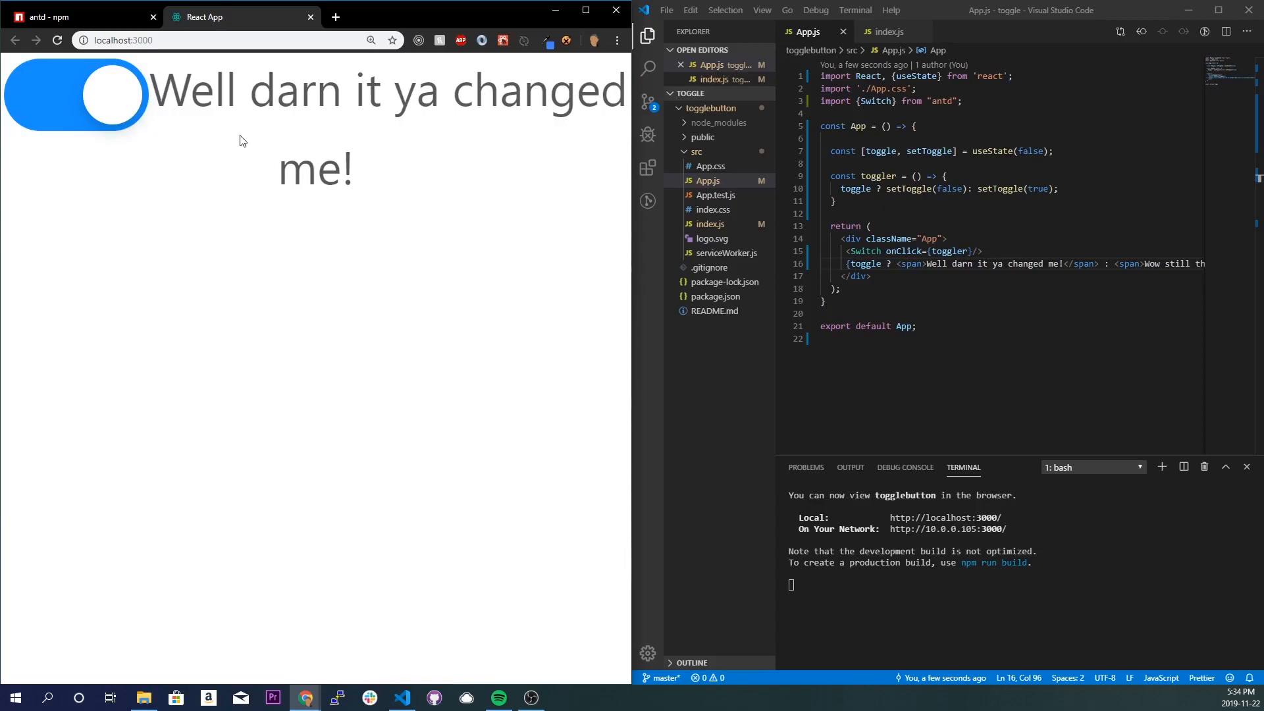
{"action": "mouse_move", "coordinate": [132, 115]}
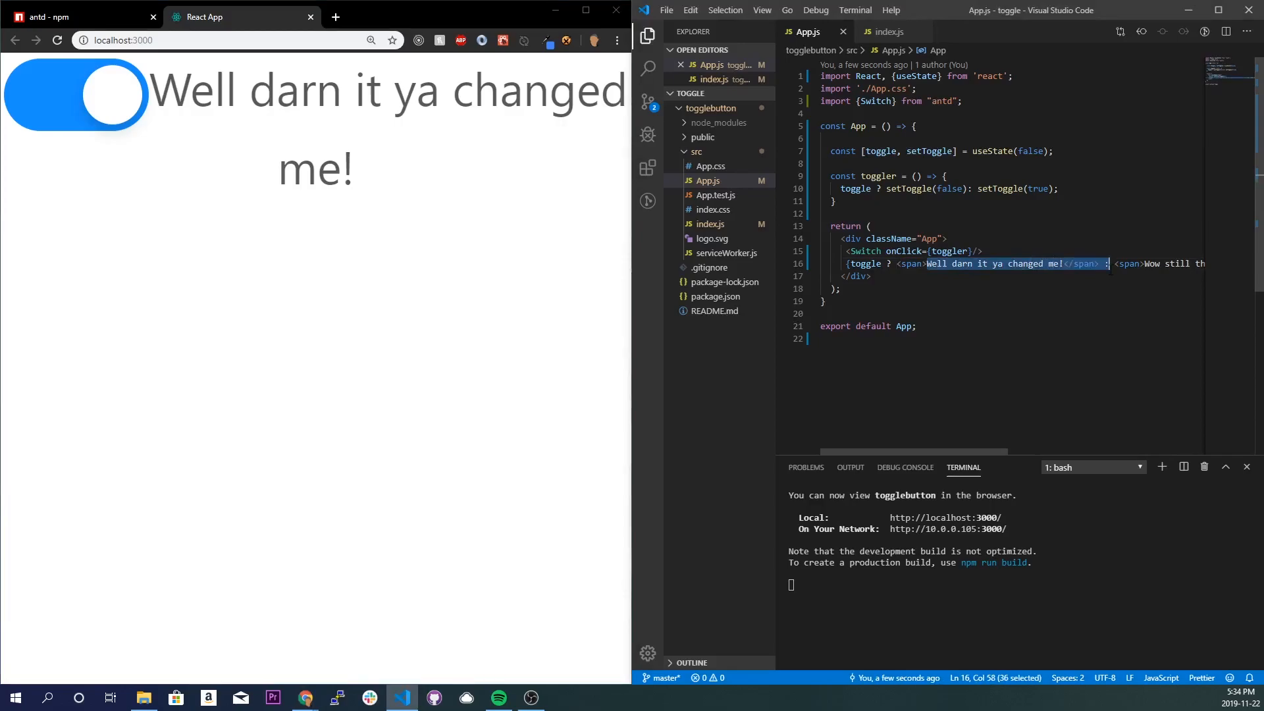
{"action": "mouse_move", "coordinate": [463, 582]}
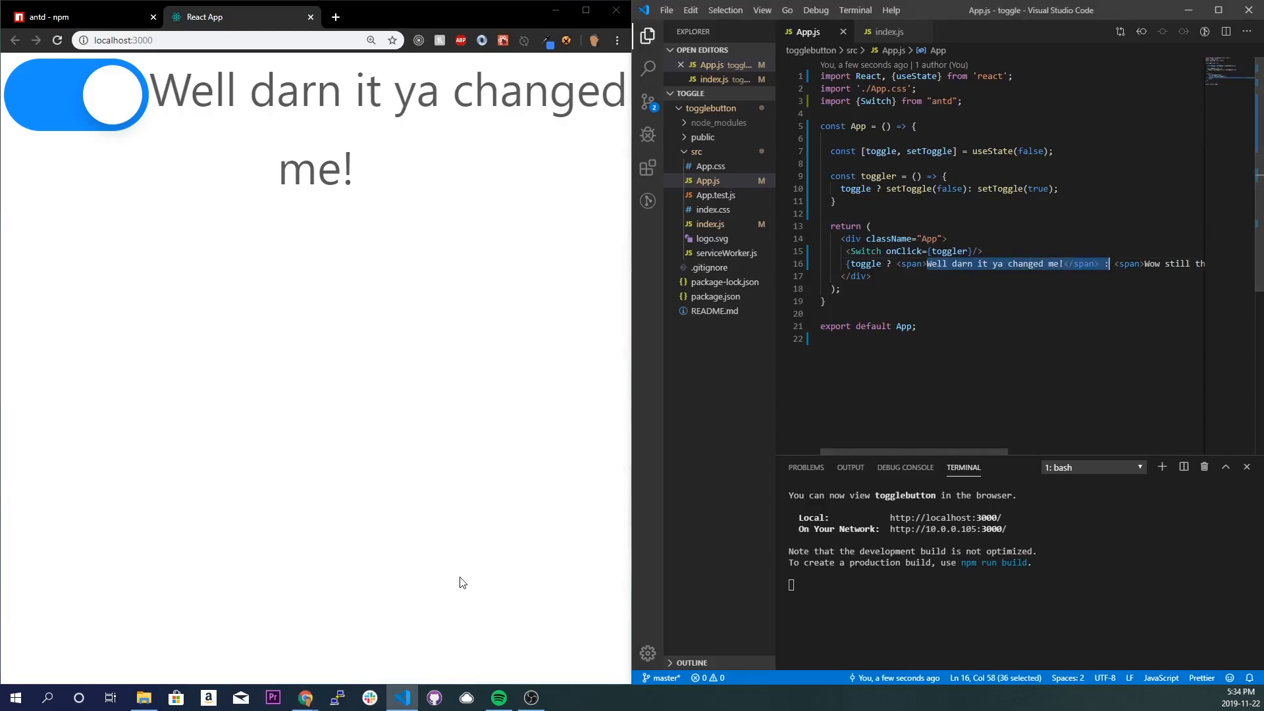